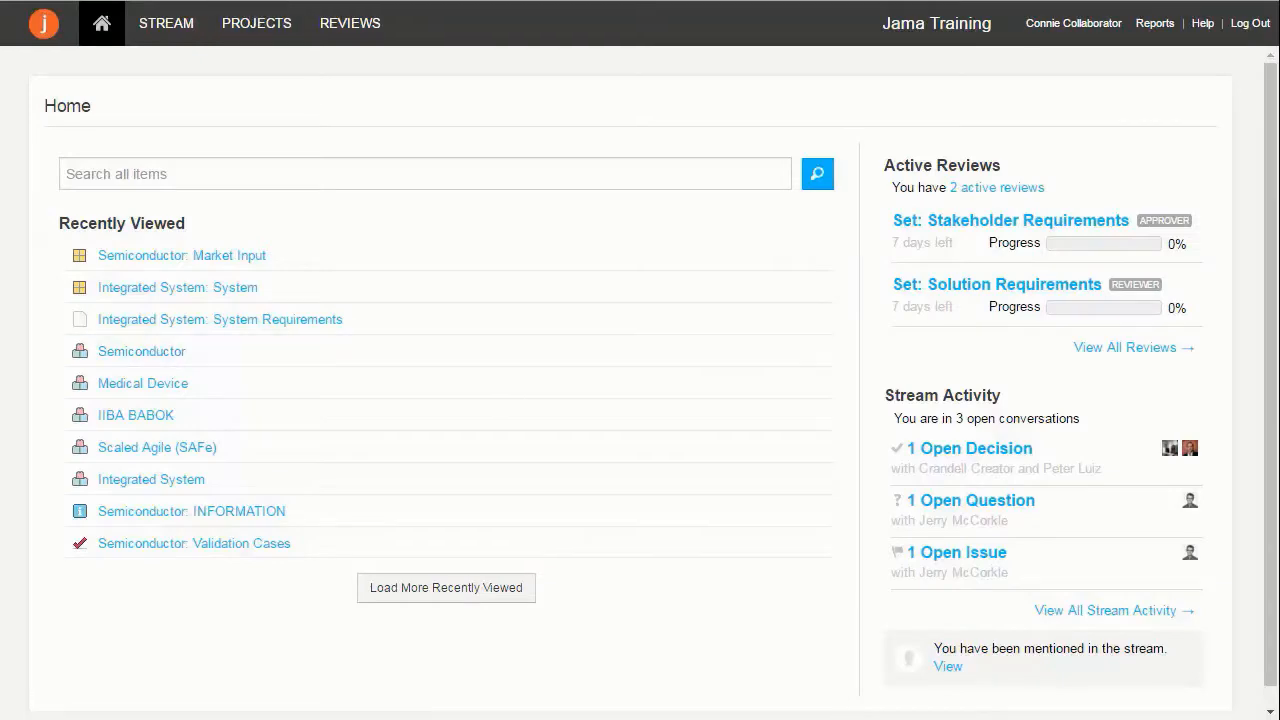
Open the Set: Solution Requirements review from the Reviews list.
left_click(350, 23)
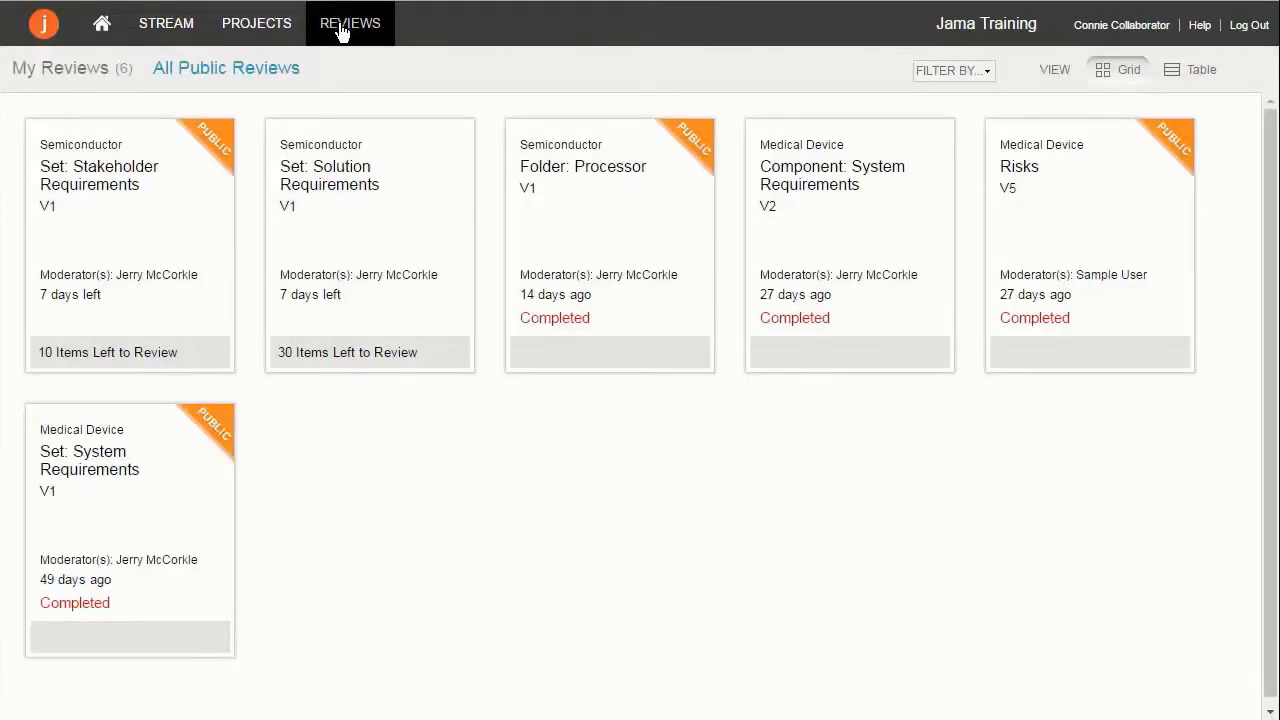
mouse_move(383, 213)
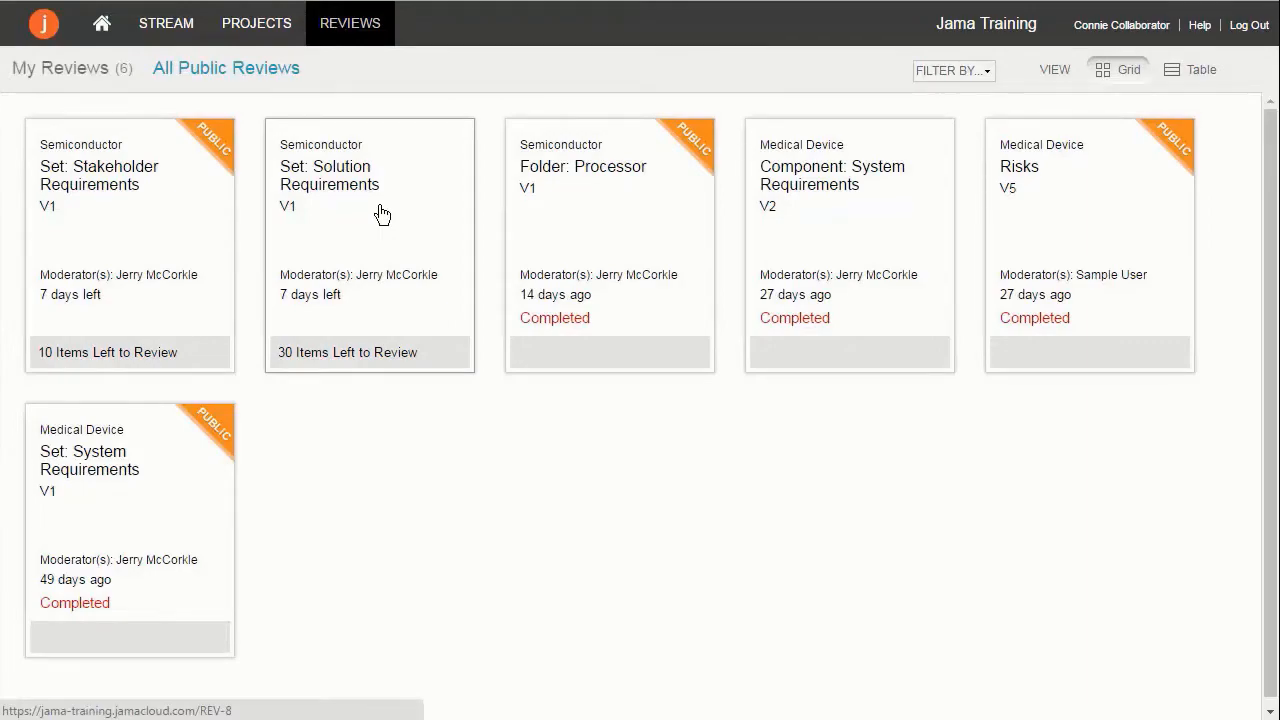
left_click(329, 175)
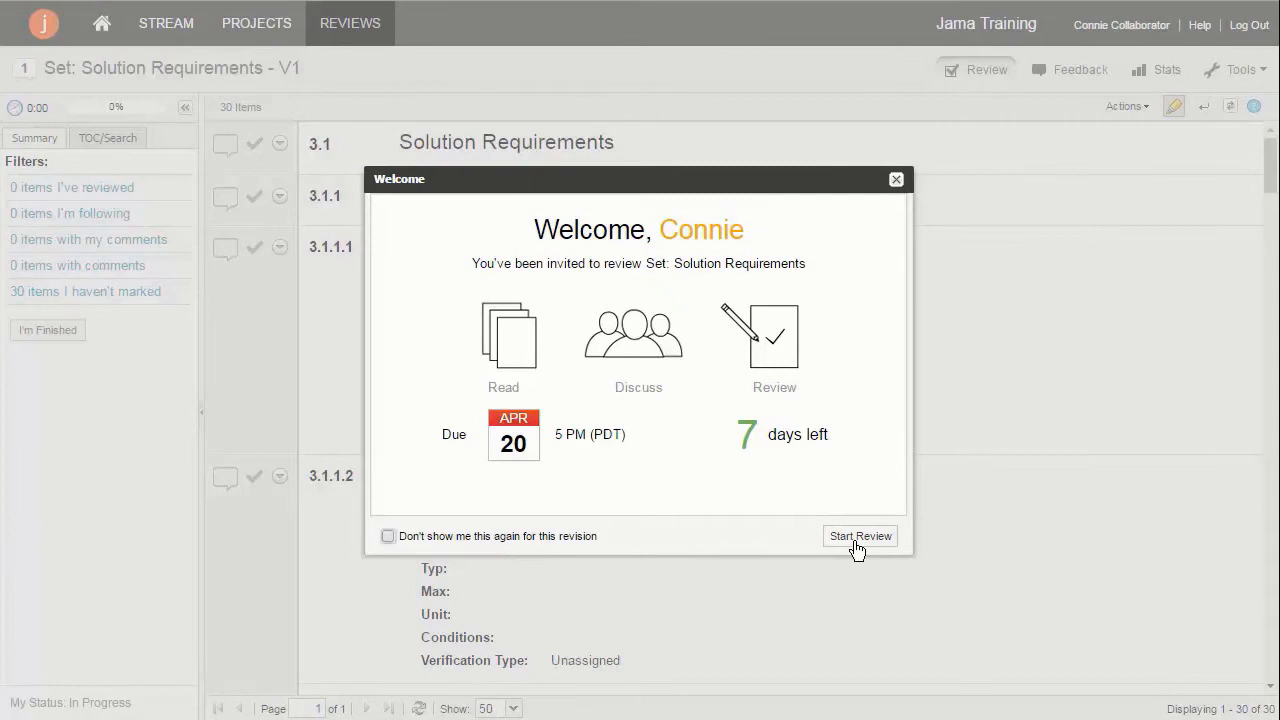
Mark the heading reviewed and comment 'Should this just say processor core? There is no secondary core.'.
left_click(859, 536)
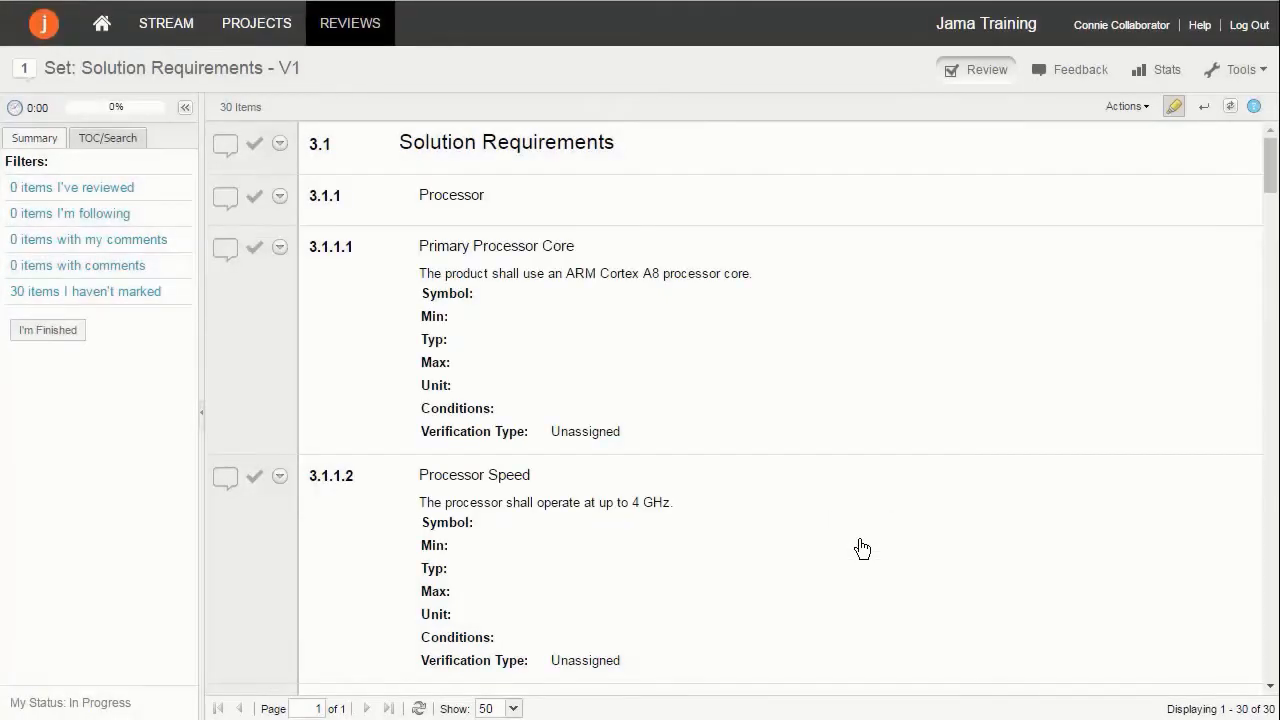
left_click(254, 144)
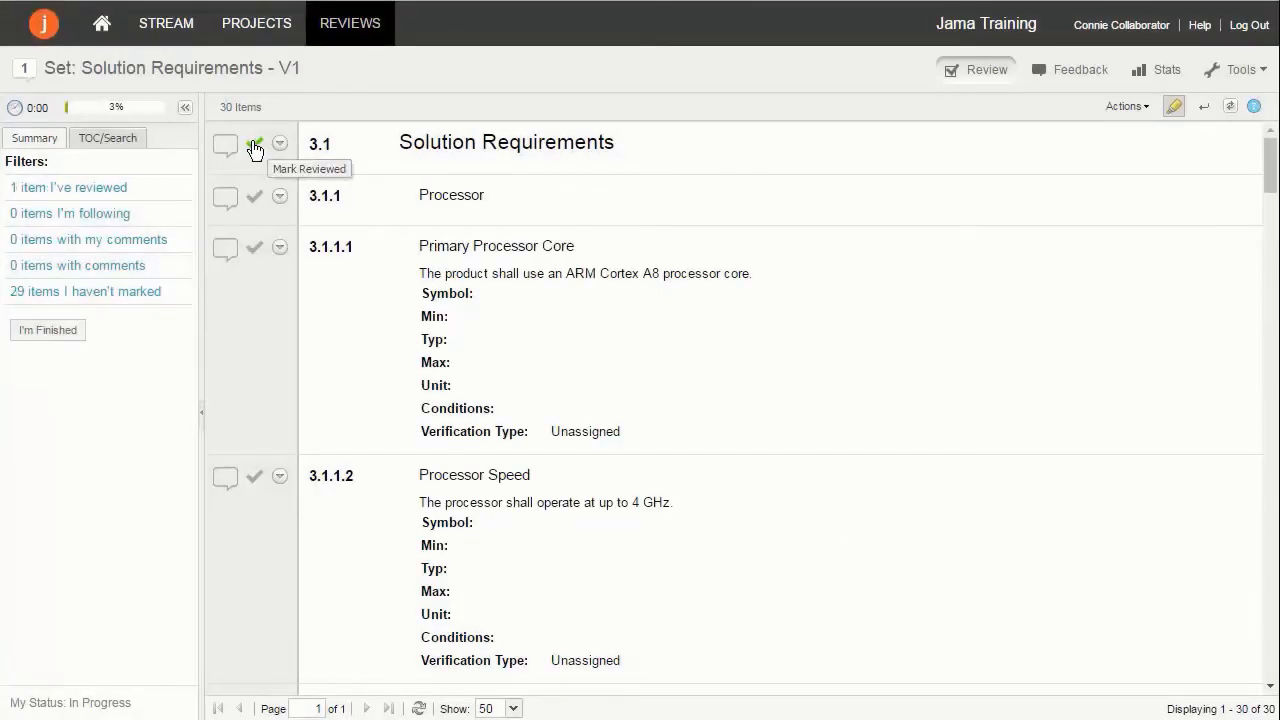
left_click(255, 146)
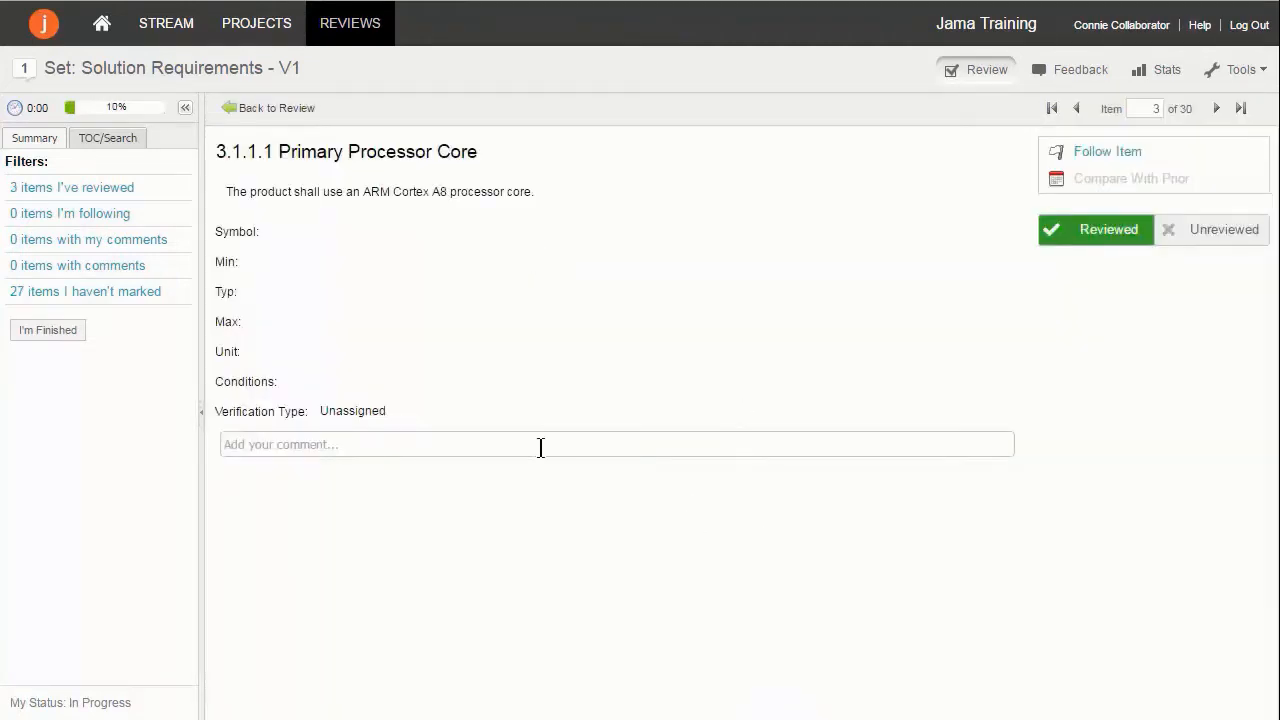
type("Should this just sa")
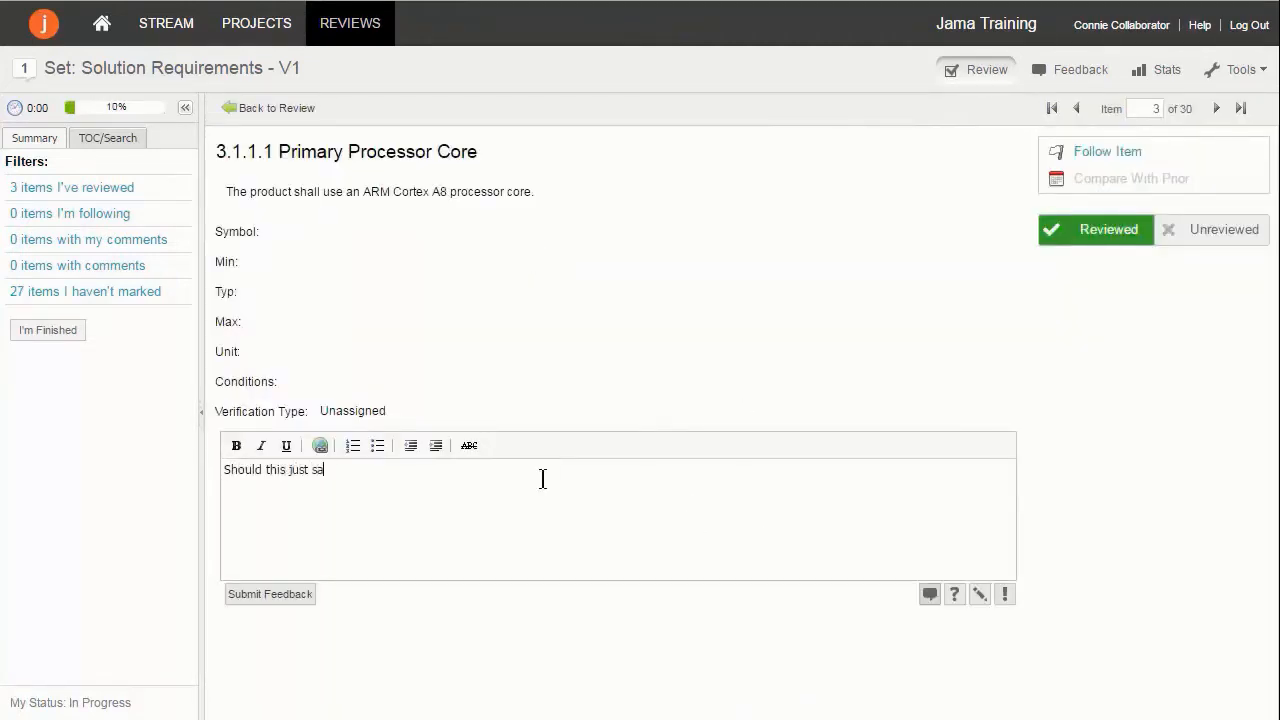
type("y processor core?")
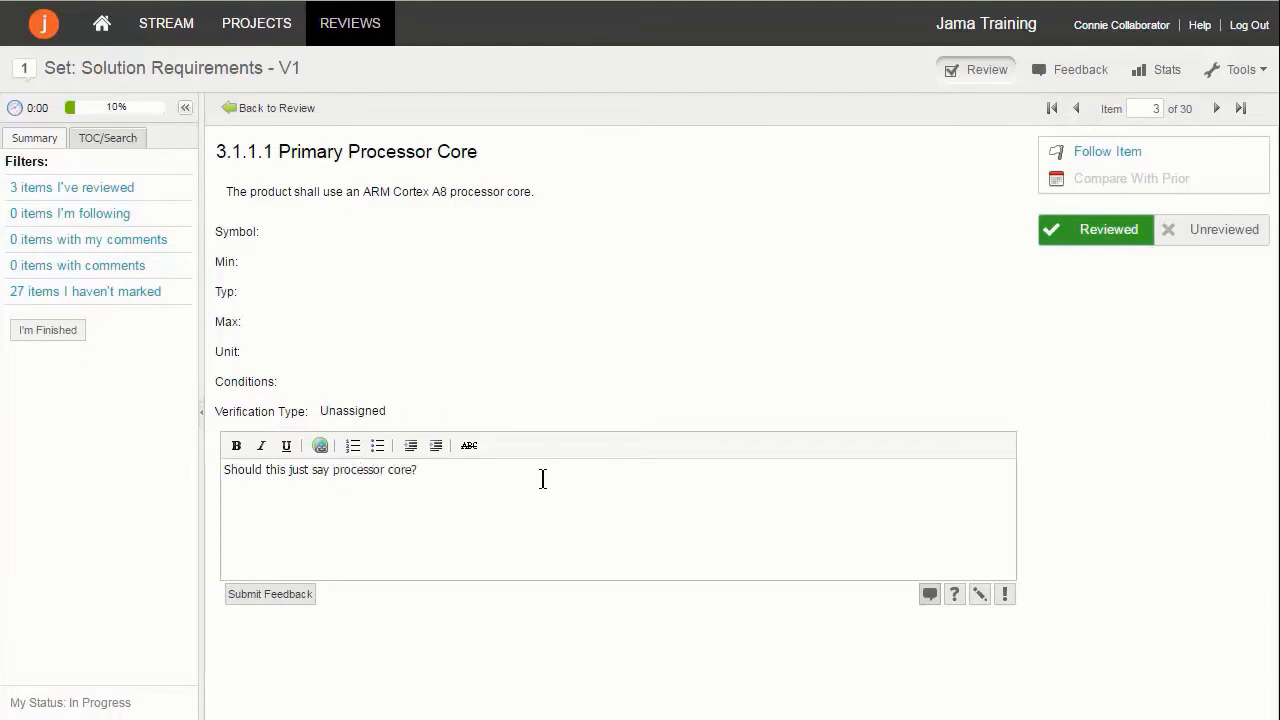
type("There is no secondary core.")
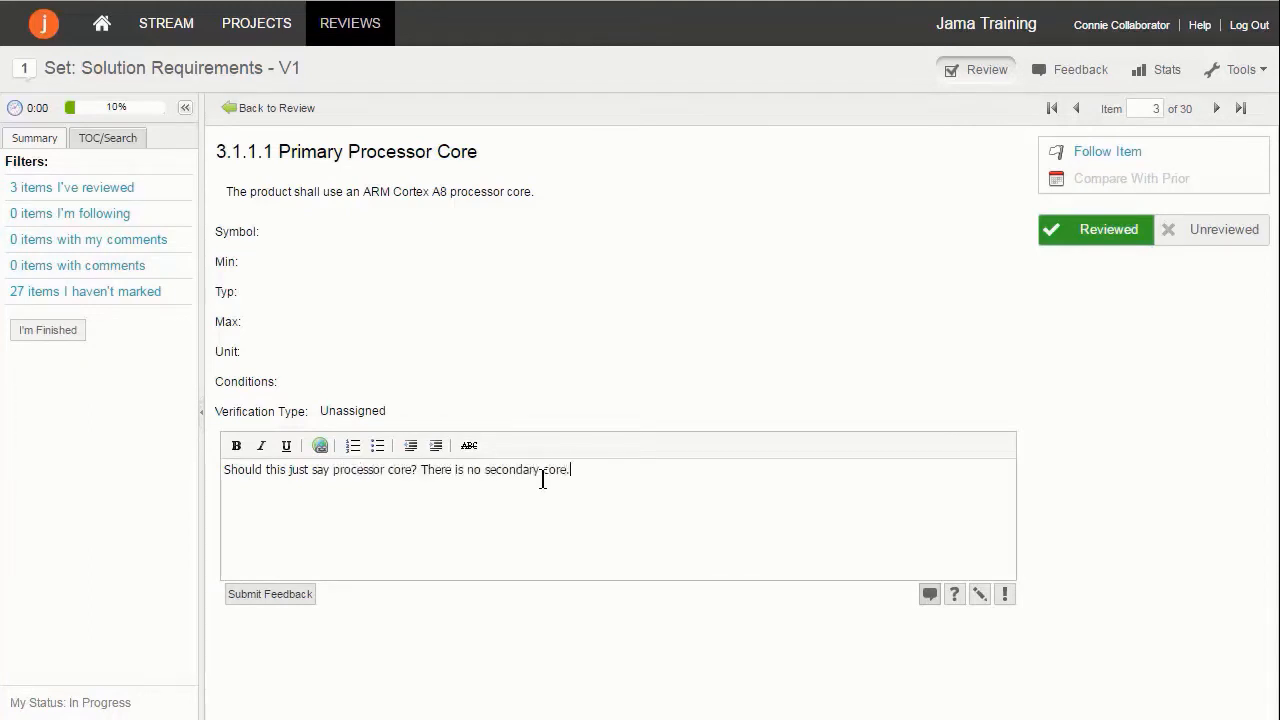
left_click(101, 23)
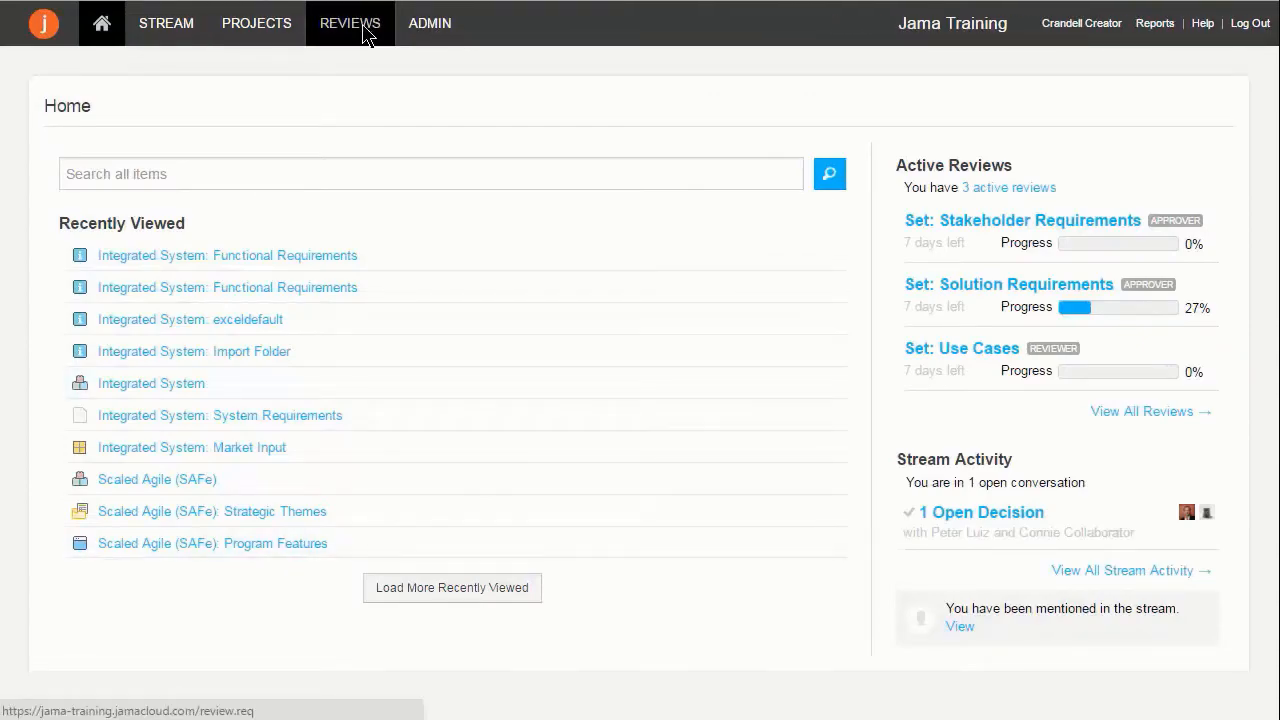
Create a new review whose items include the Remote Control stakeholder requirement.
left_click(350, 23)
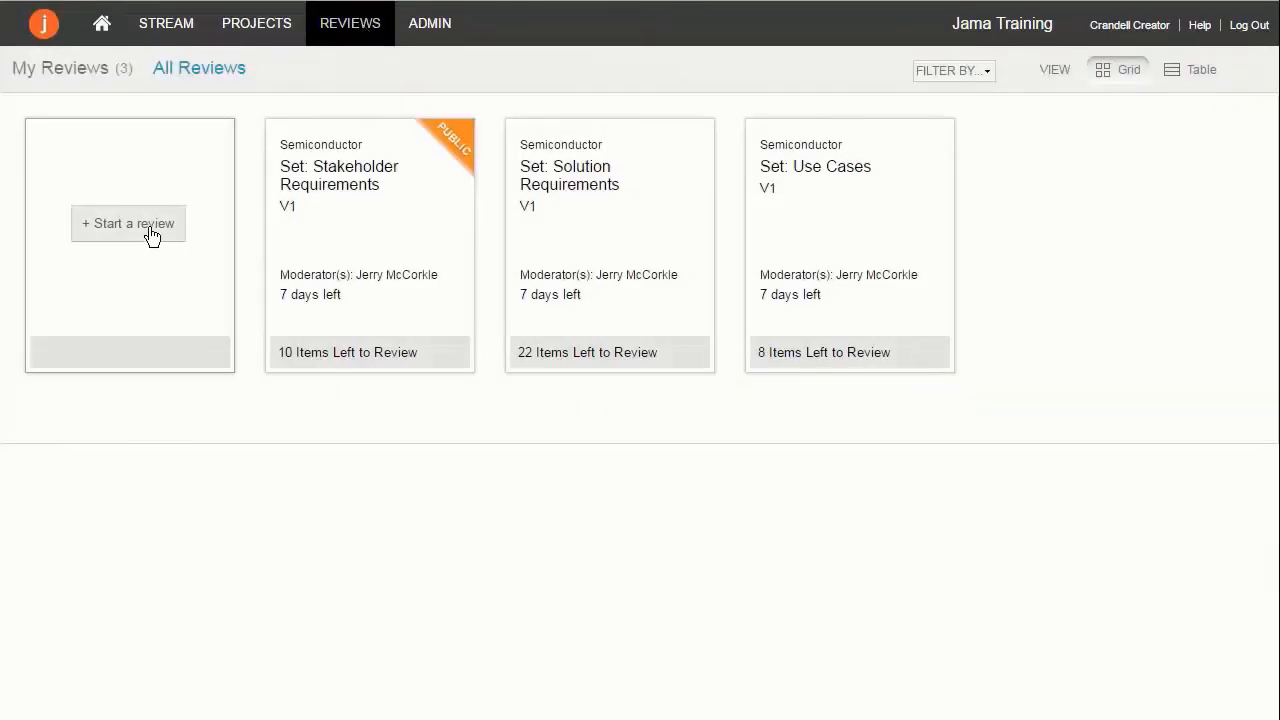
left_click(128, 223)
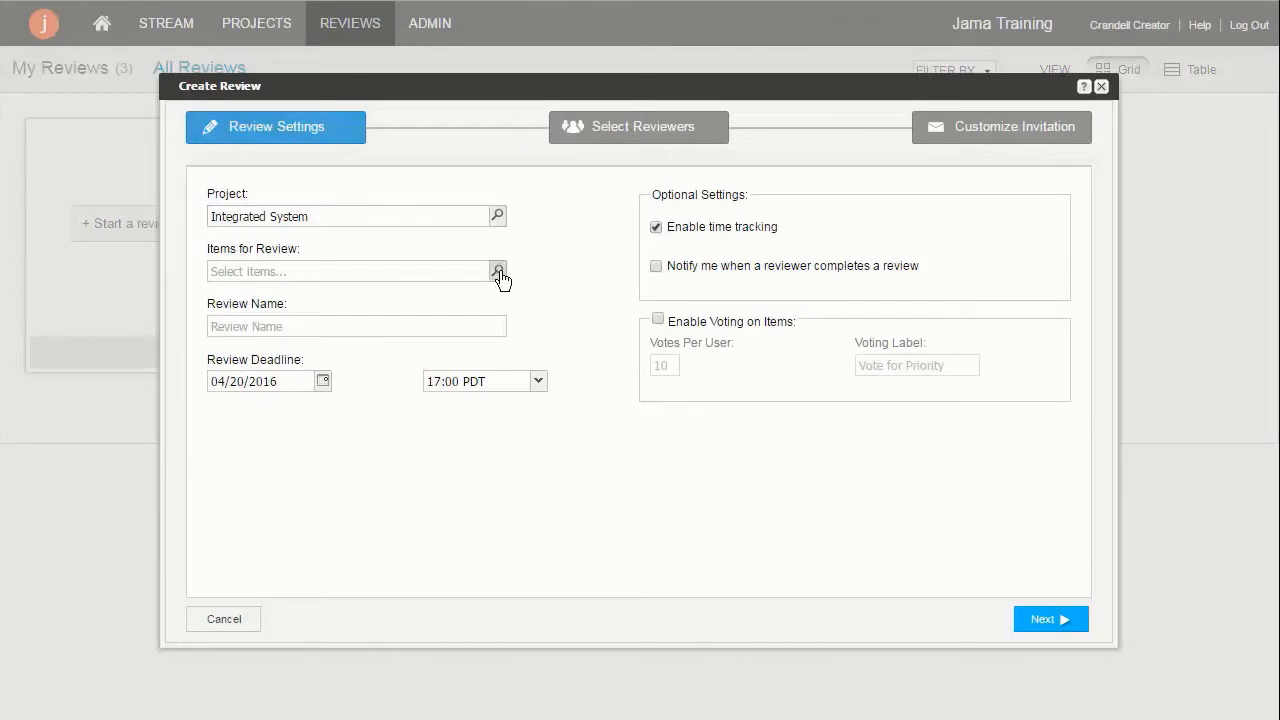
left_click(498, 271)
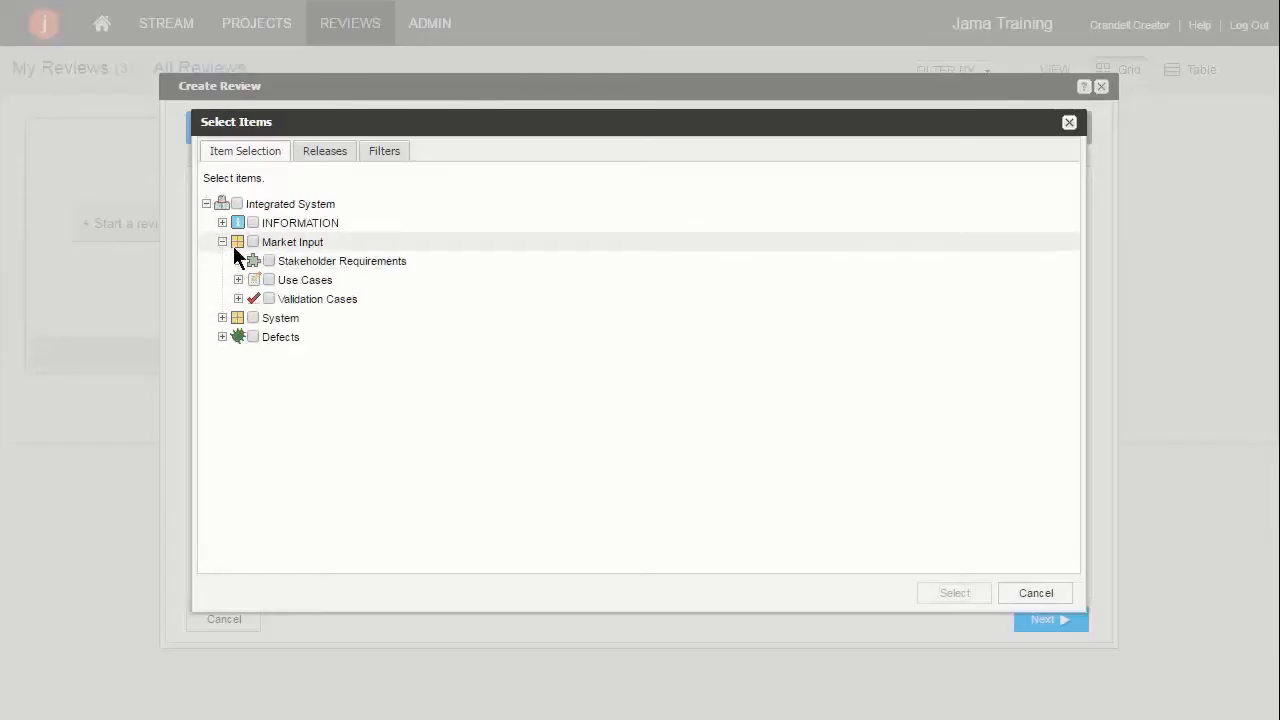
left_click(238, 261)
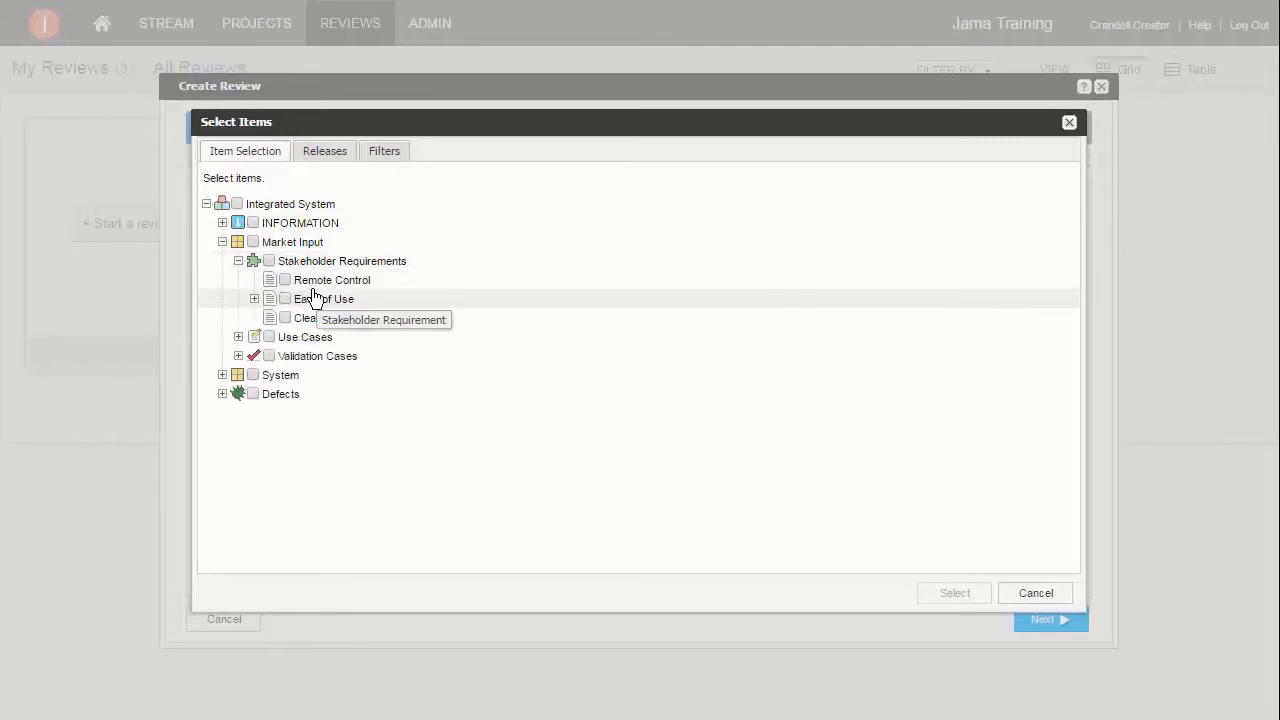
left_click(284, 280)
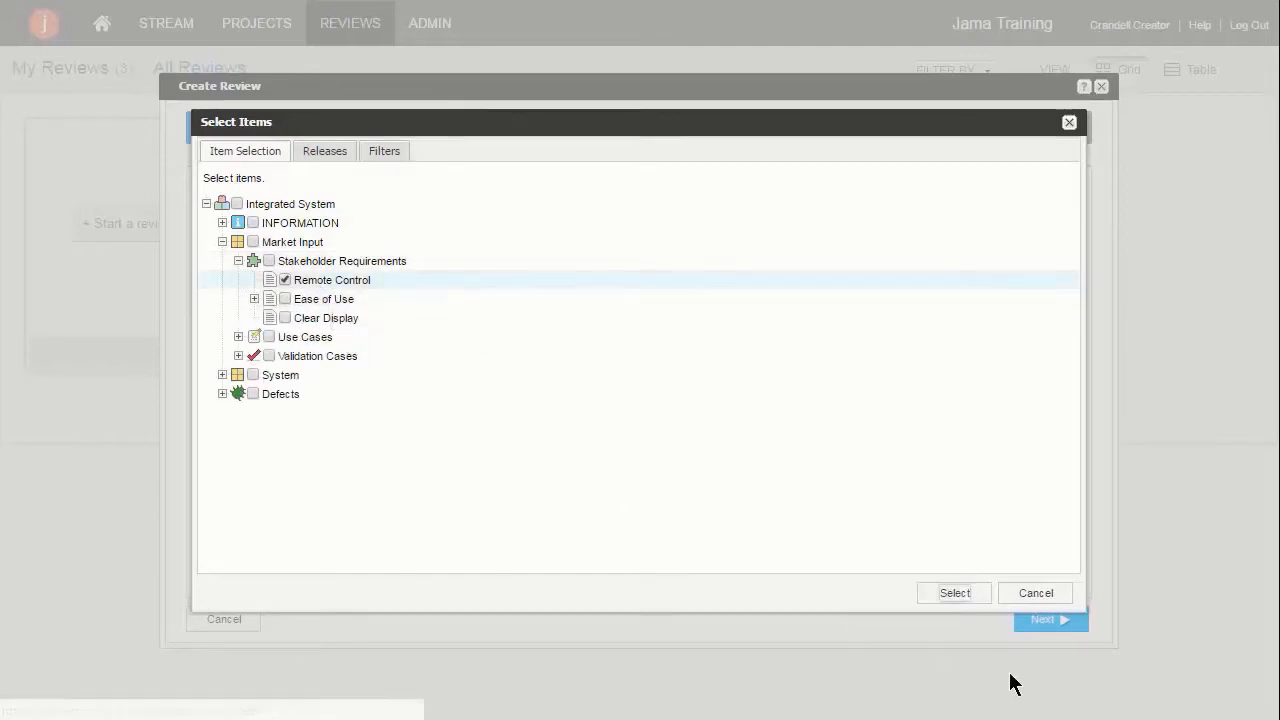
left_click(954, 592)
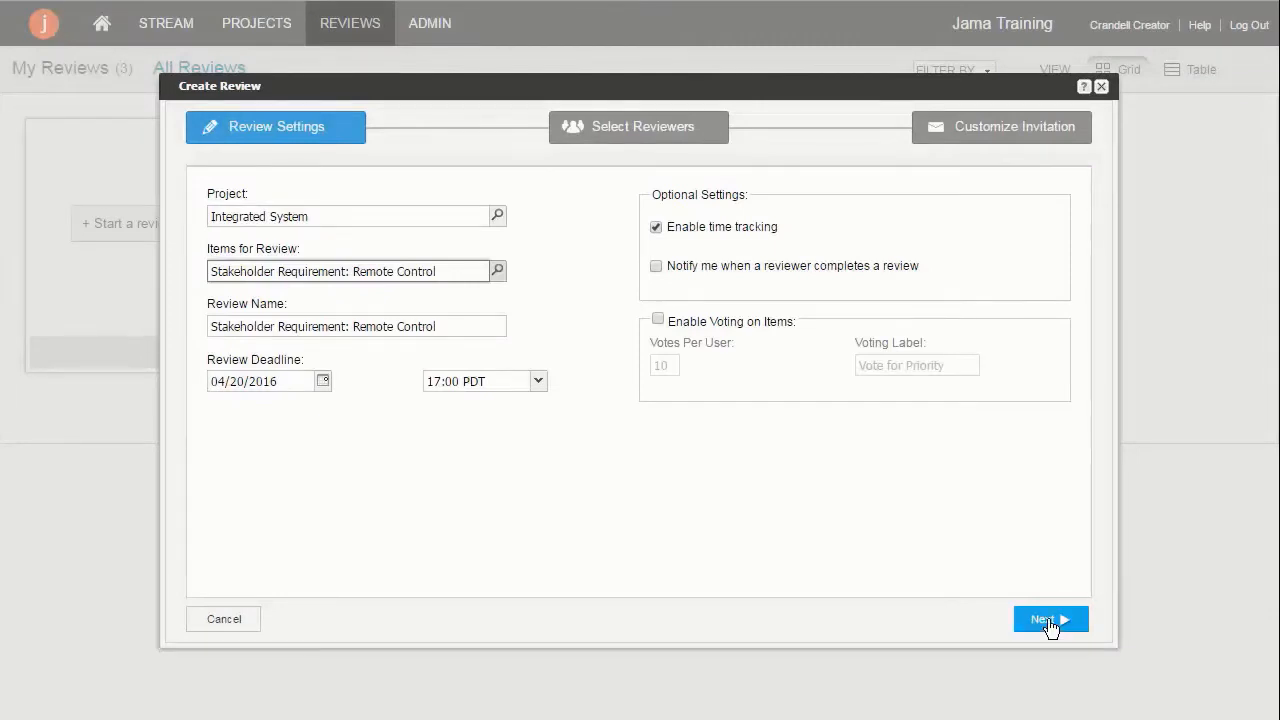
Launch the Remote Control review with electronic signatures required from approvers.
left_click(1050, 619)
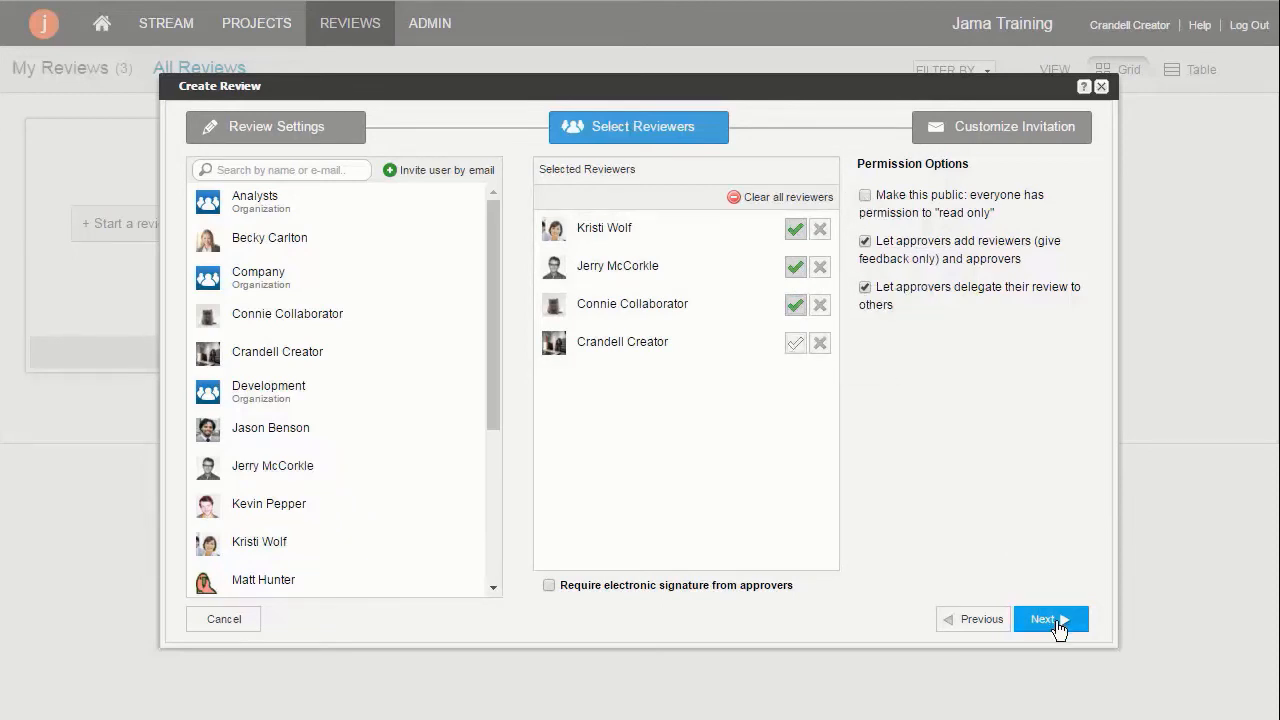
left_click(549, 585)
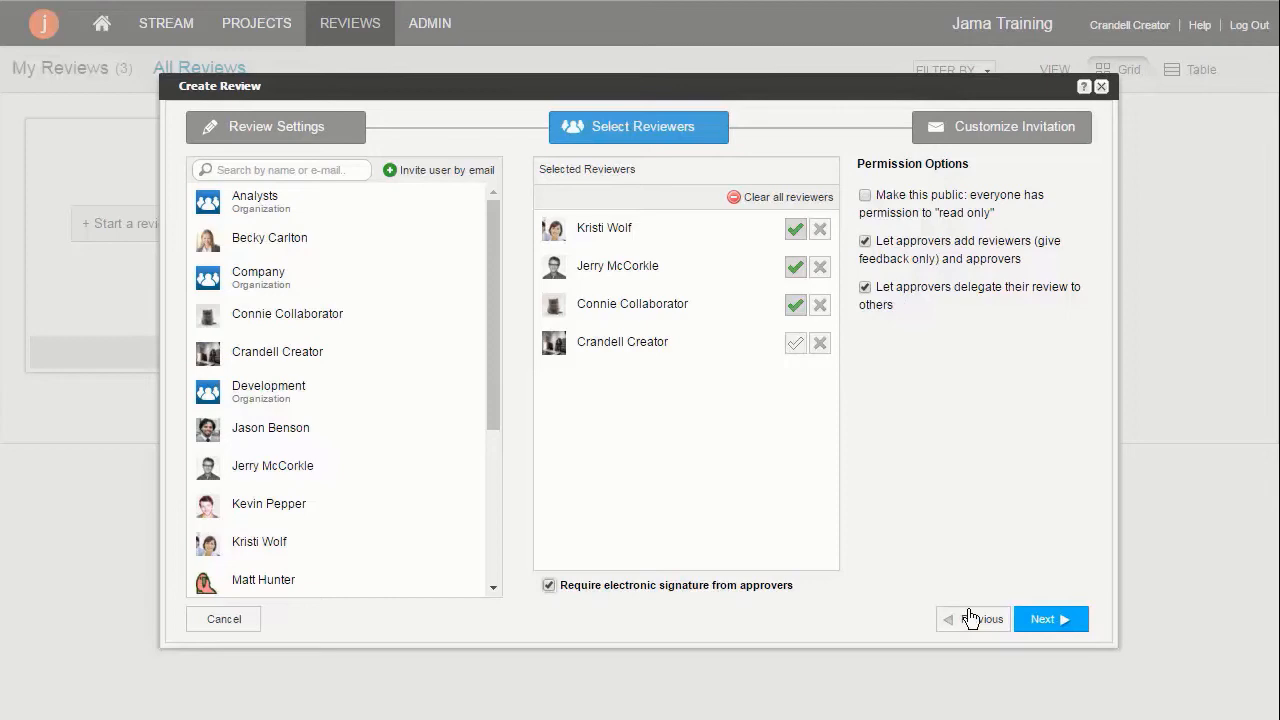
left_click(1050, 618)
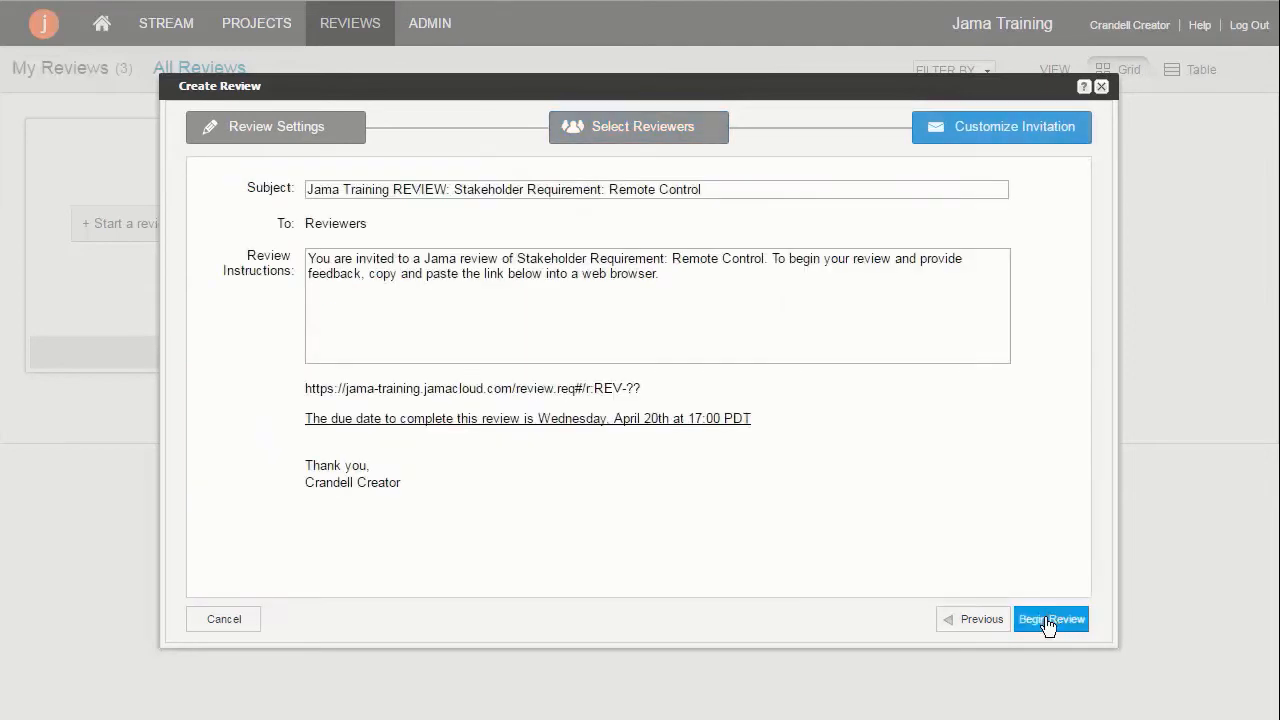
left_click(1050, 619)
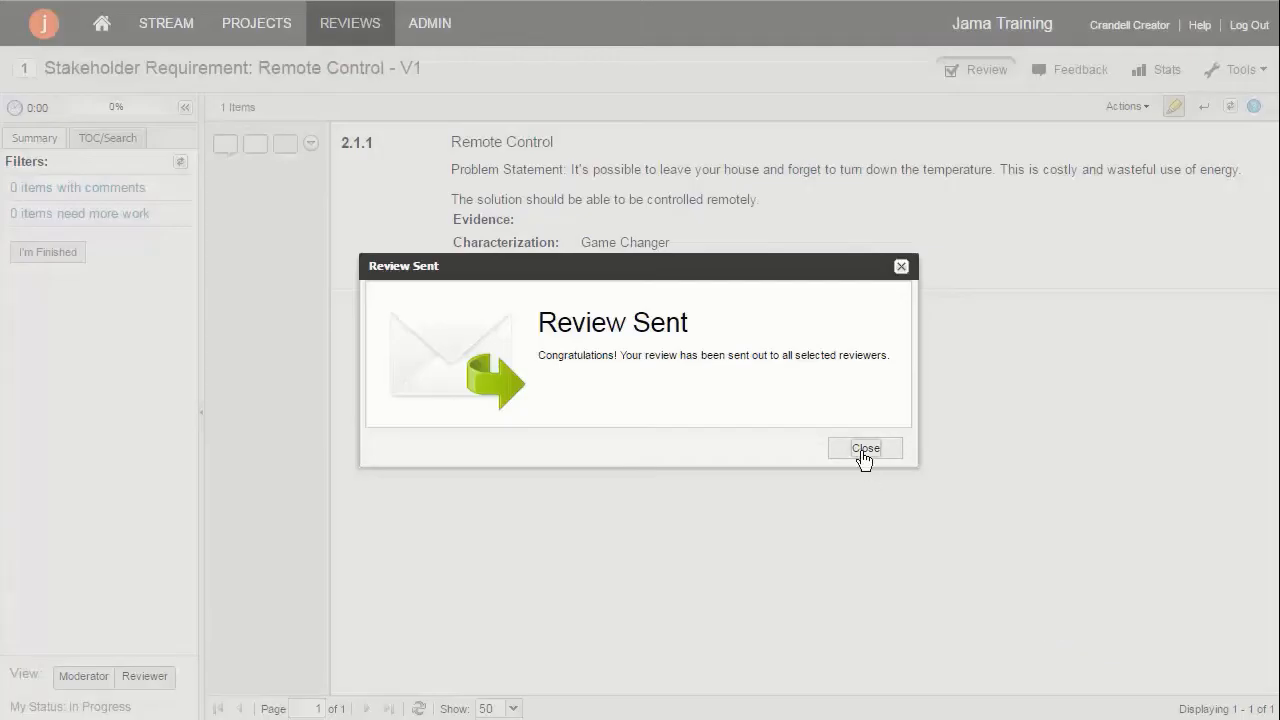
left_click(865, 448)
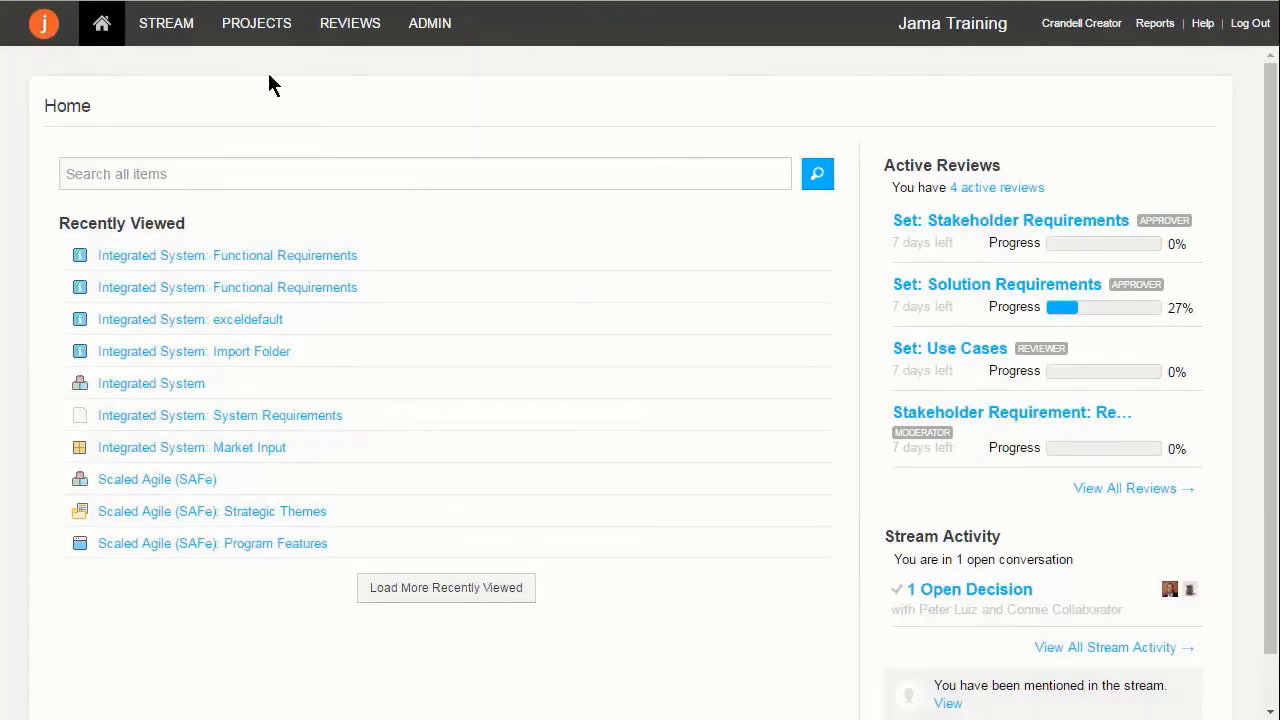
View My Reviews as a table, then filter to Open reviews in grid layout.
left_click(350, 23)
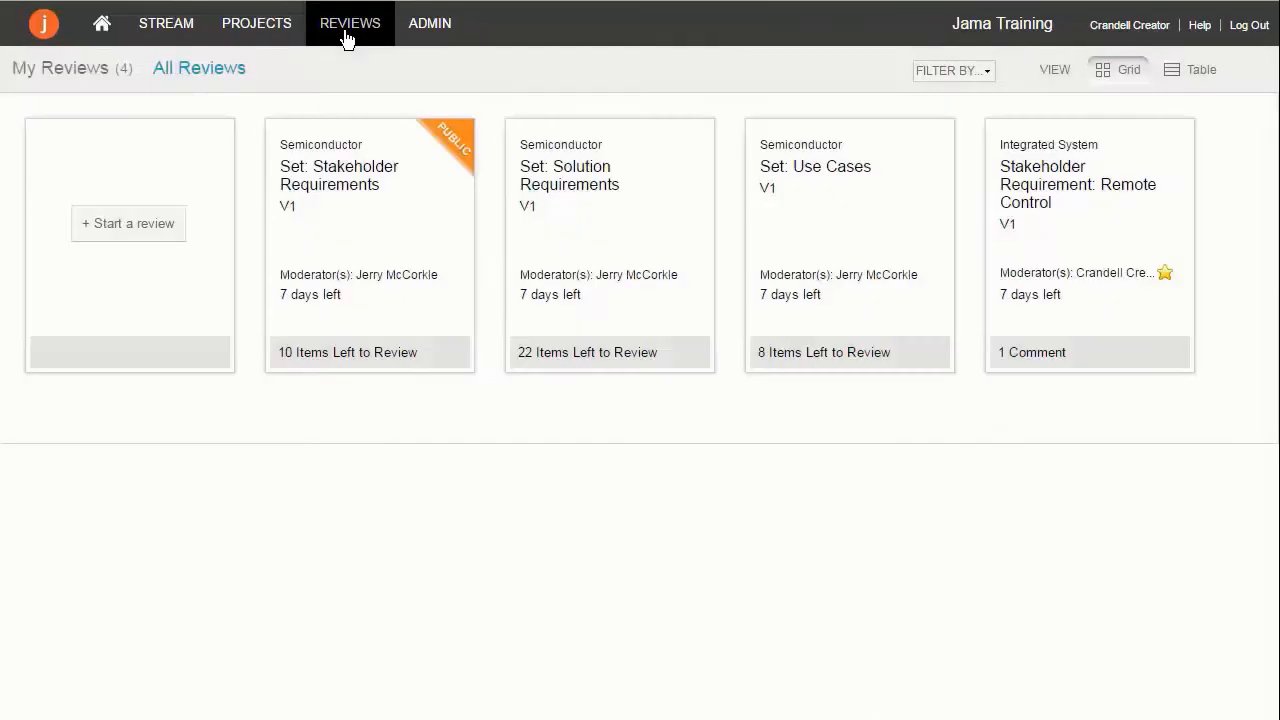
mouse_move(1128, 266)
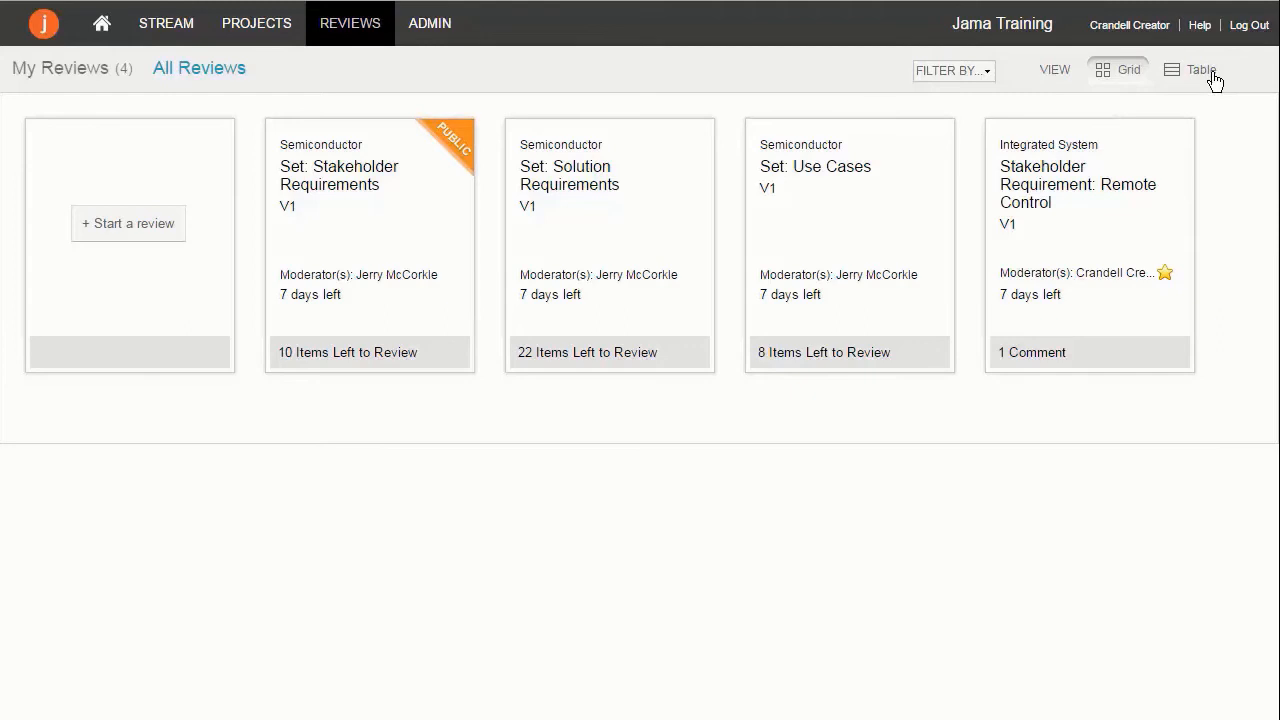
left_click(1190, 69)
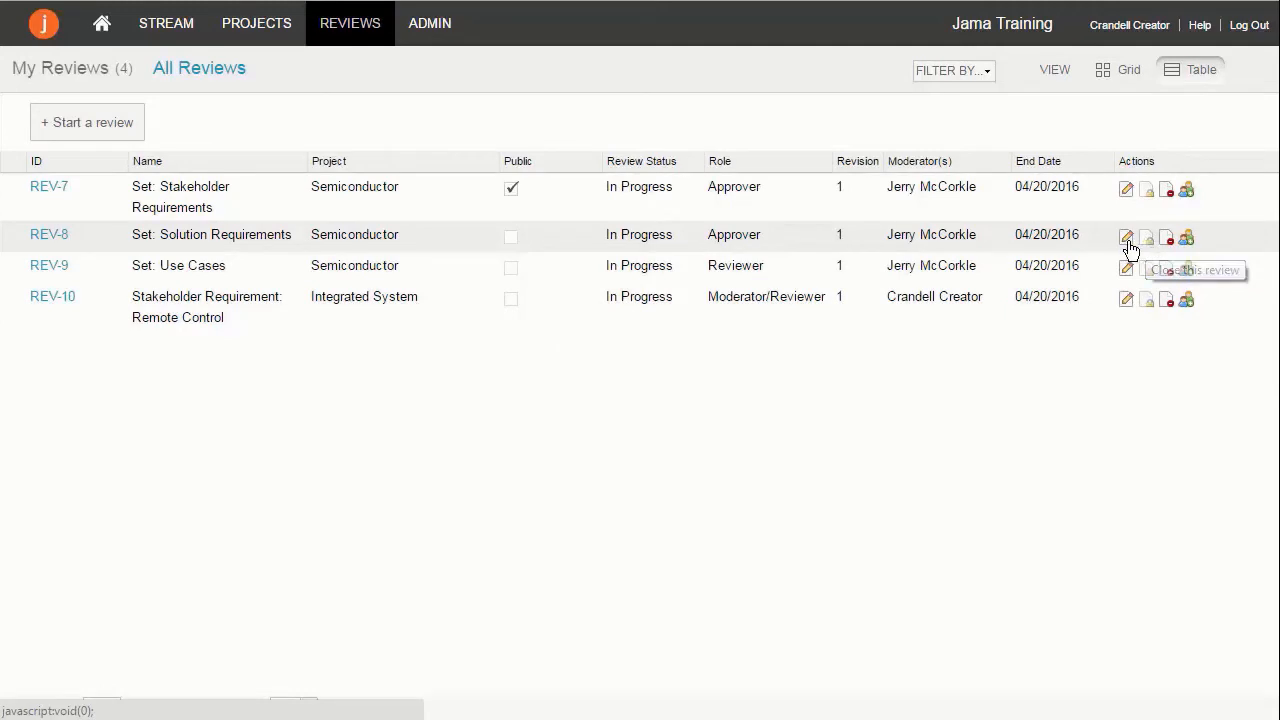
mouse_move(1187, 243)
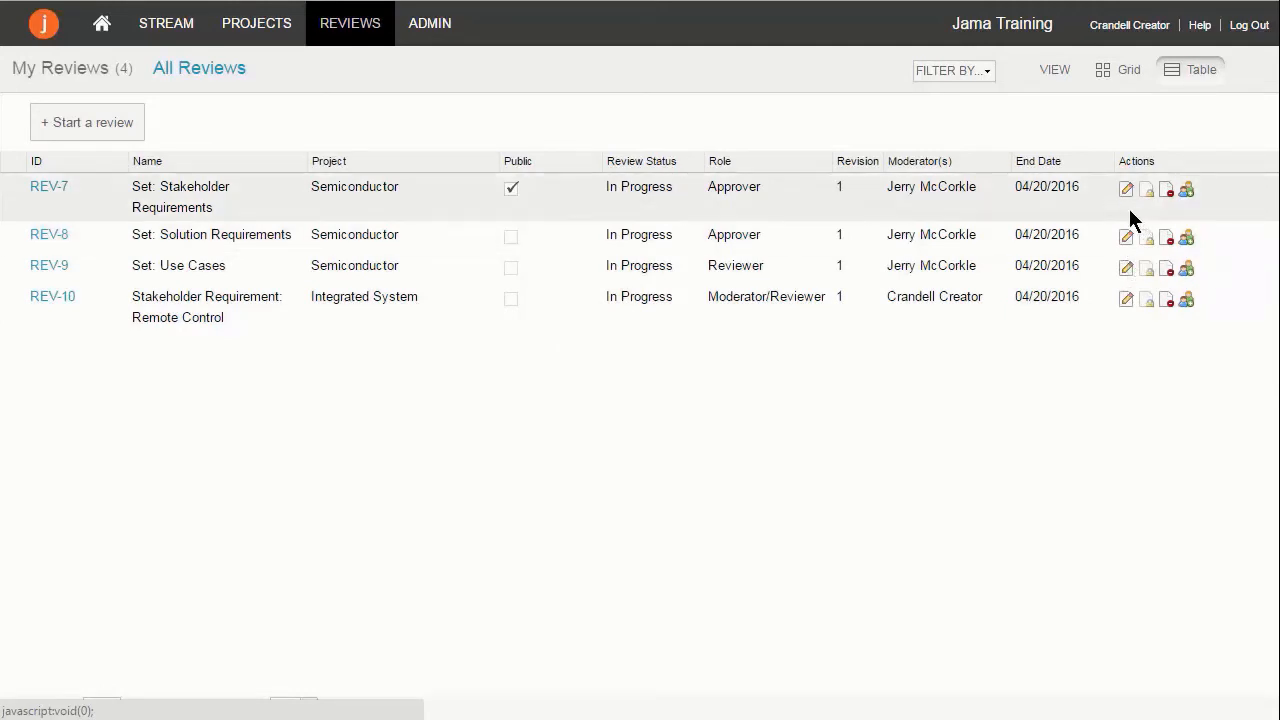
left_click(950, 70)
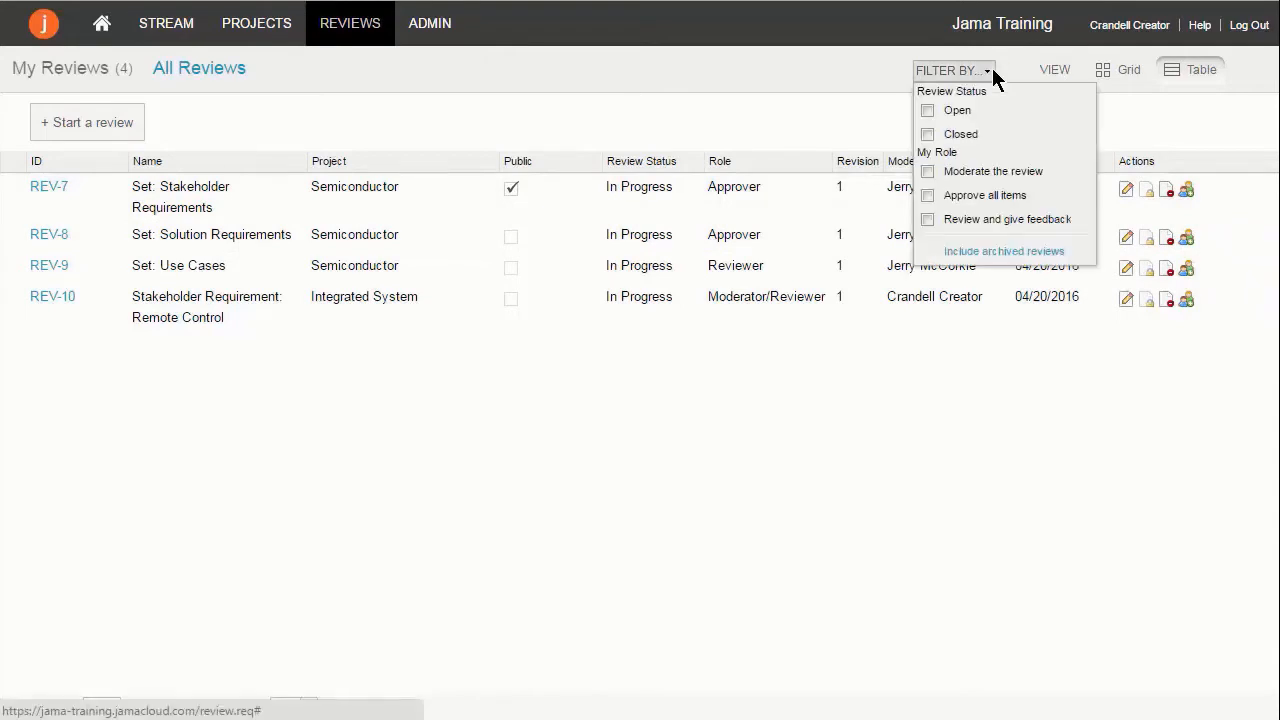
left_click(927, 110)
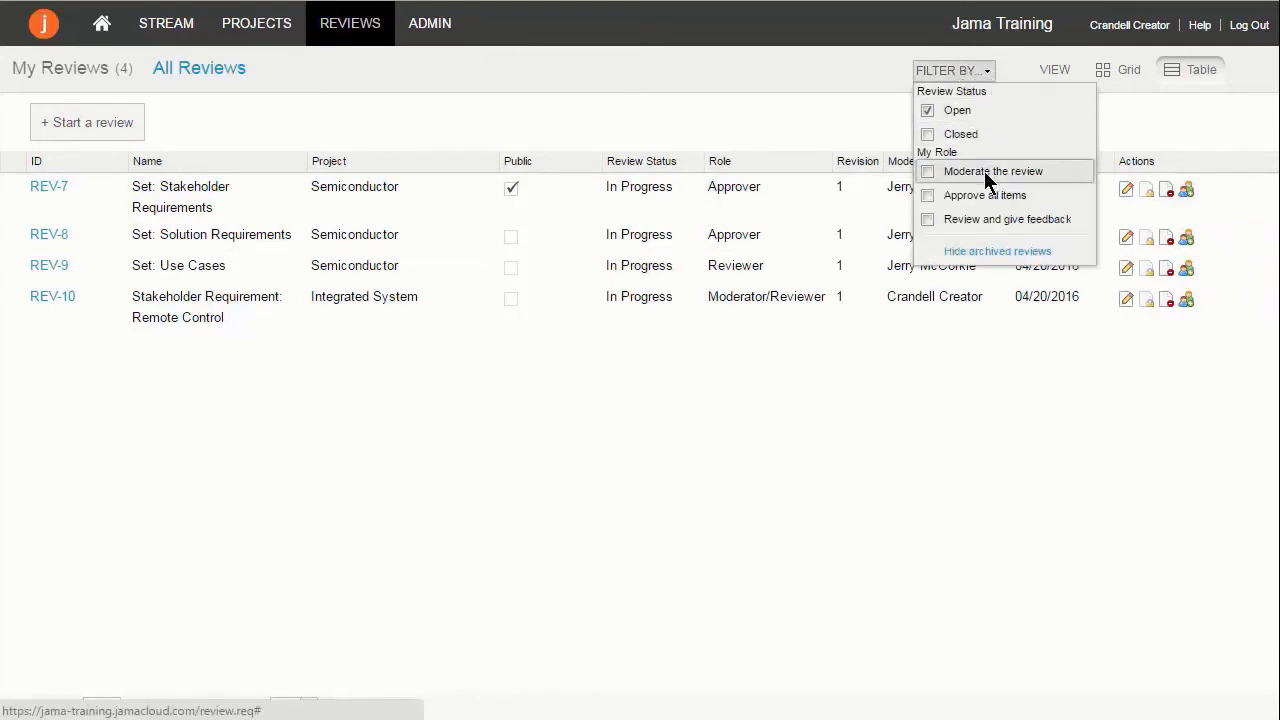
left_click(1128, 69)
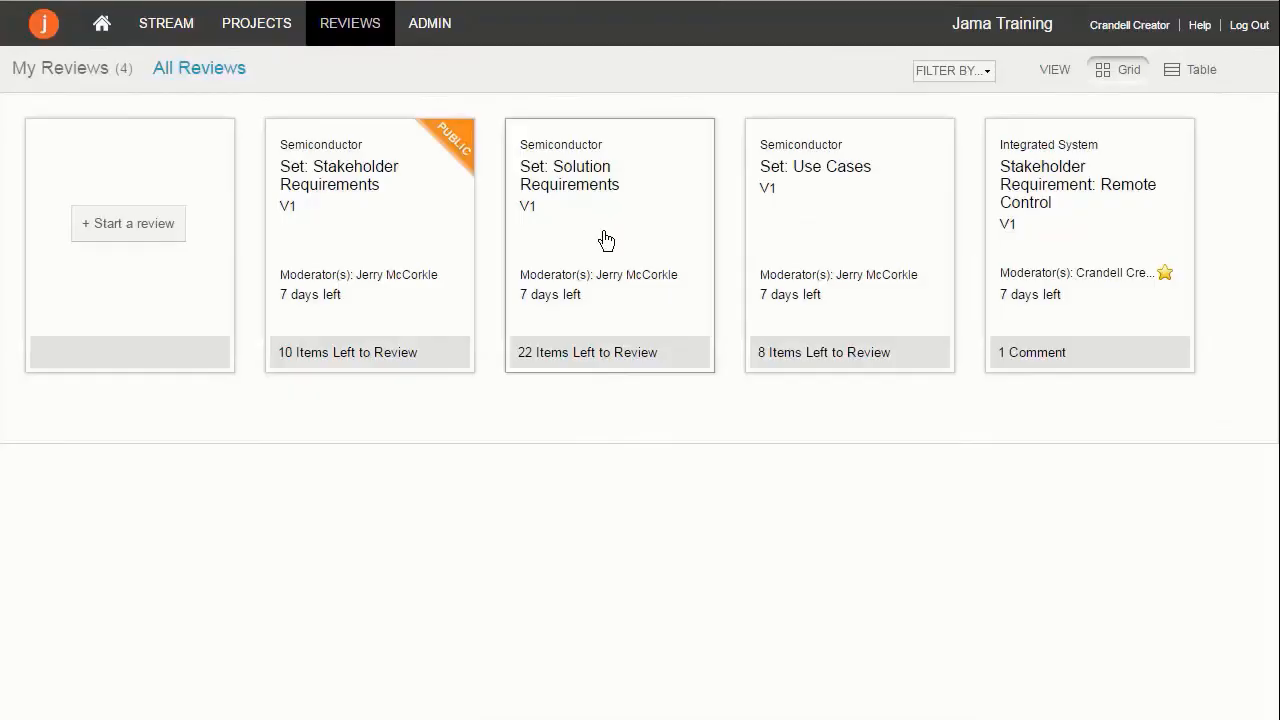
Start the Solution Requirements review and ask on Processor Speed whether it's a minimum or maximum.
left_click(609, 245)
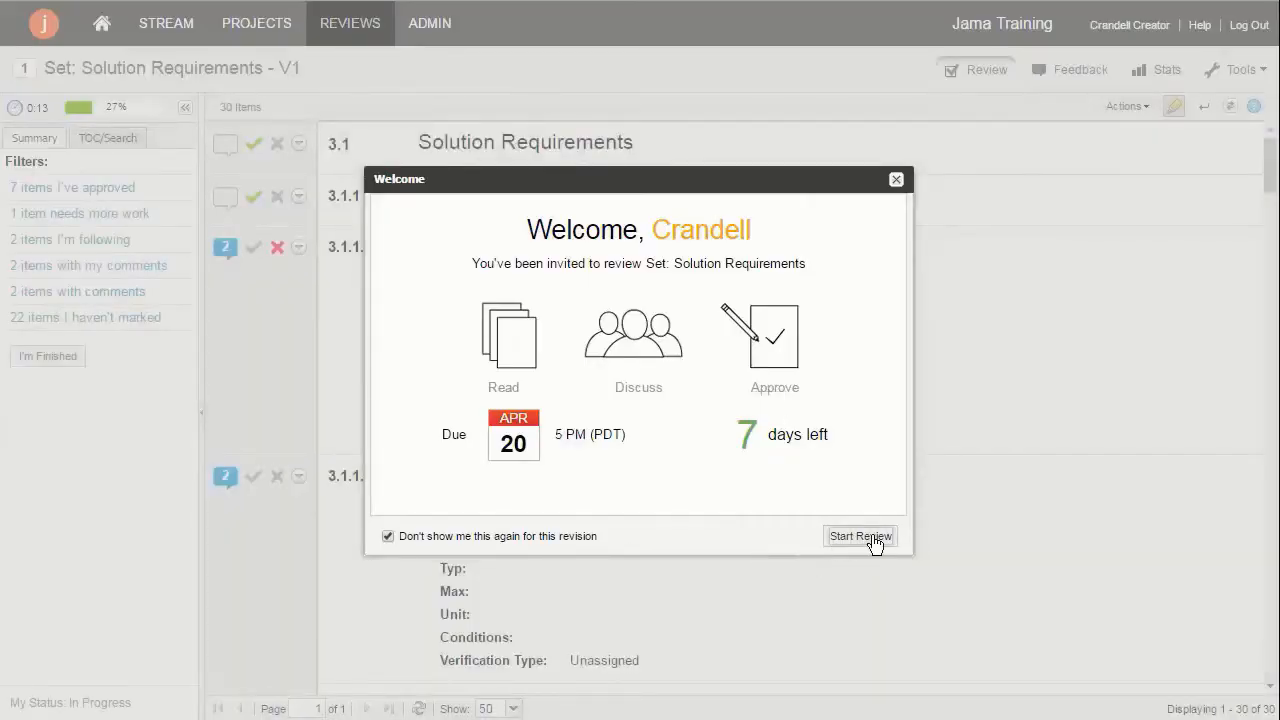
left_click(860, 536)
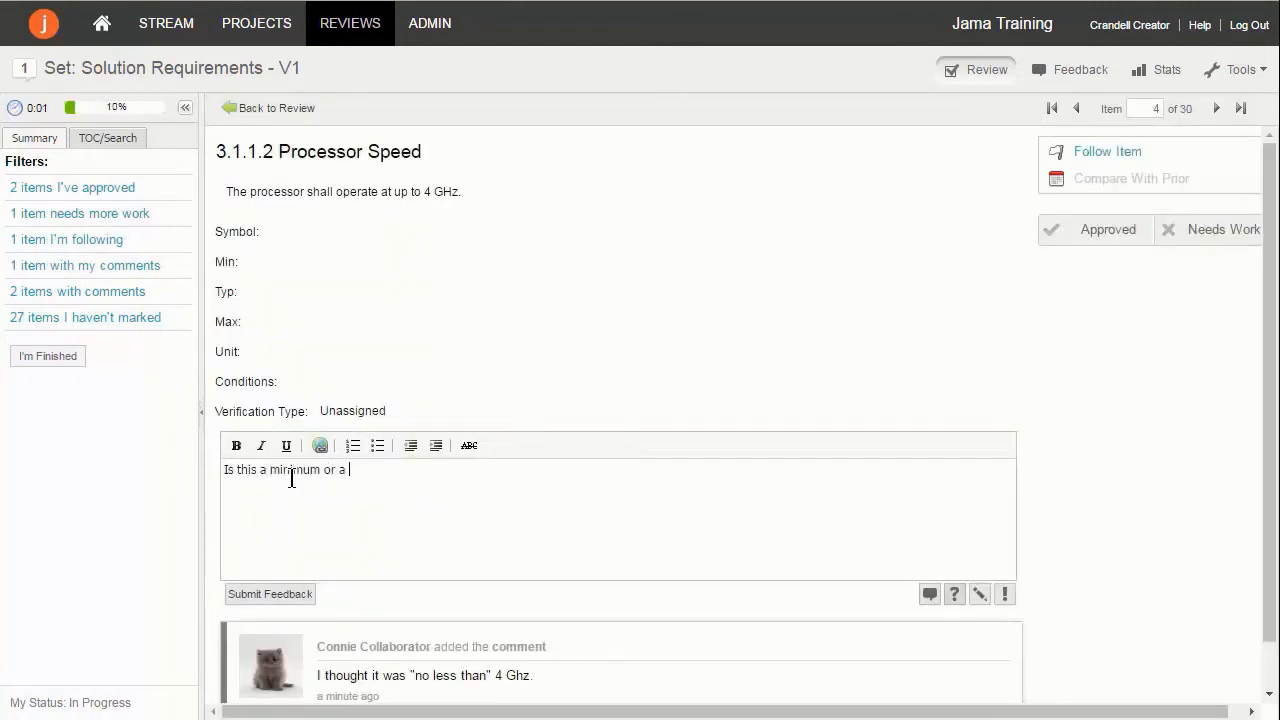
type("maximum?")
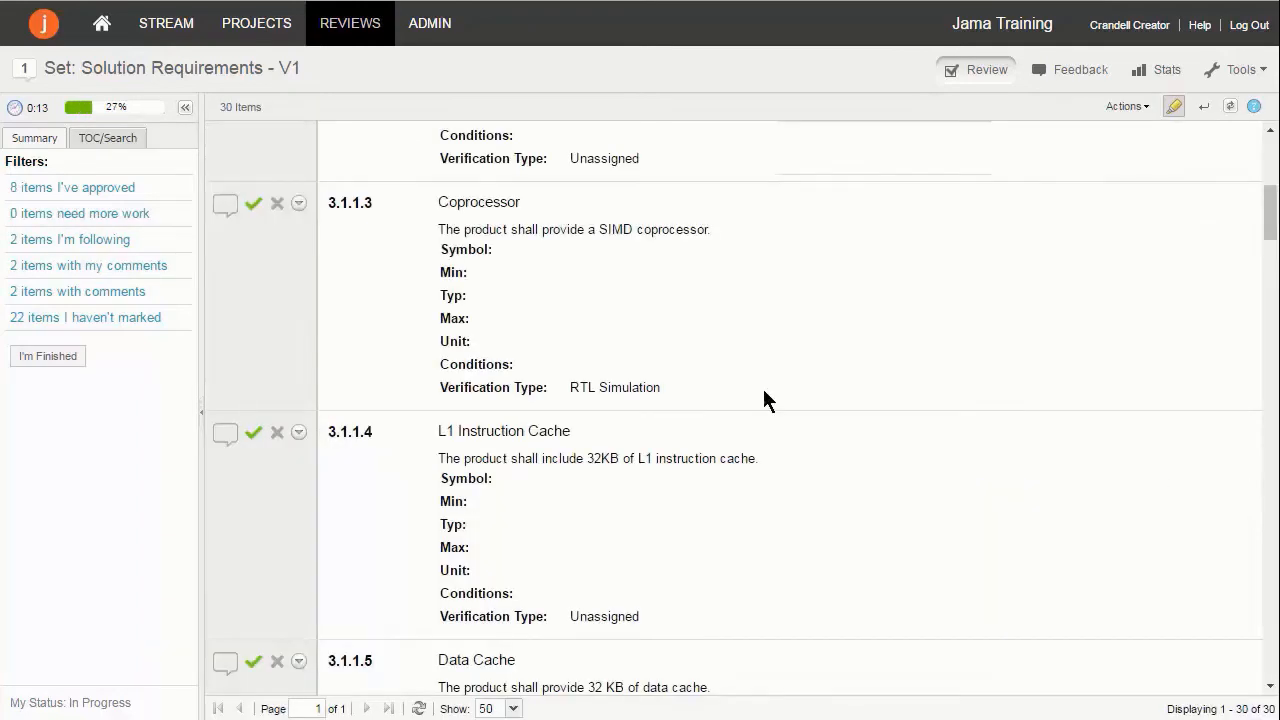
mouse_move(95, 270)
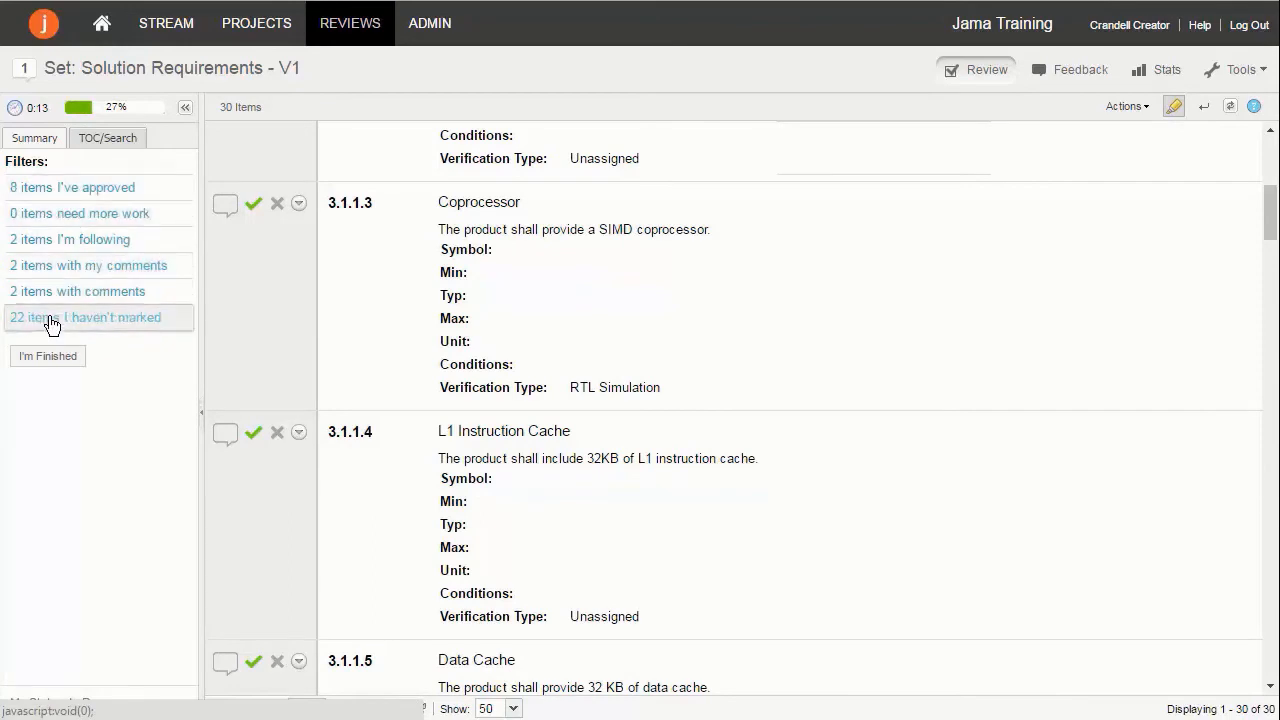
Filter to unmarked items and jump through the table of contents to Package Option 2.
left_click(85, 317)
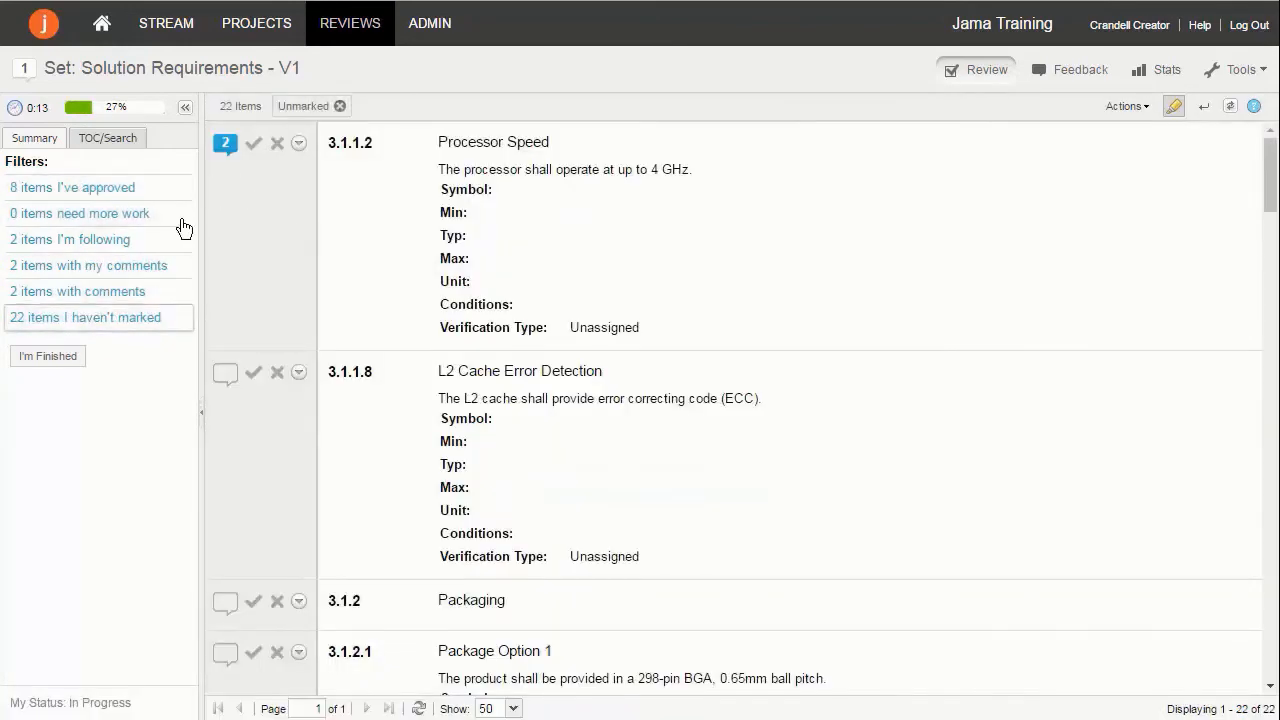
left_click(107, 138)
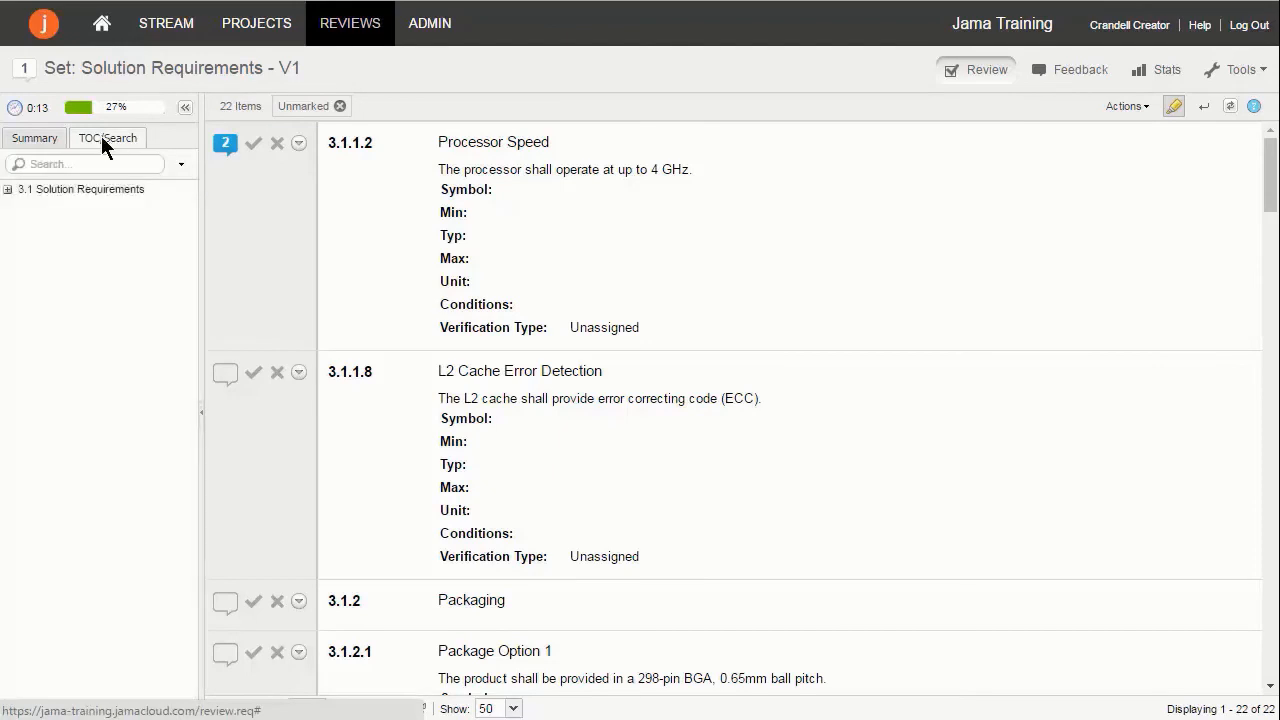
left_click(7, 189)
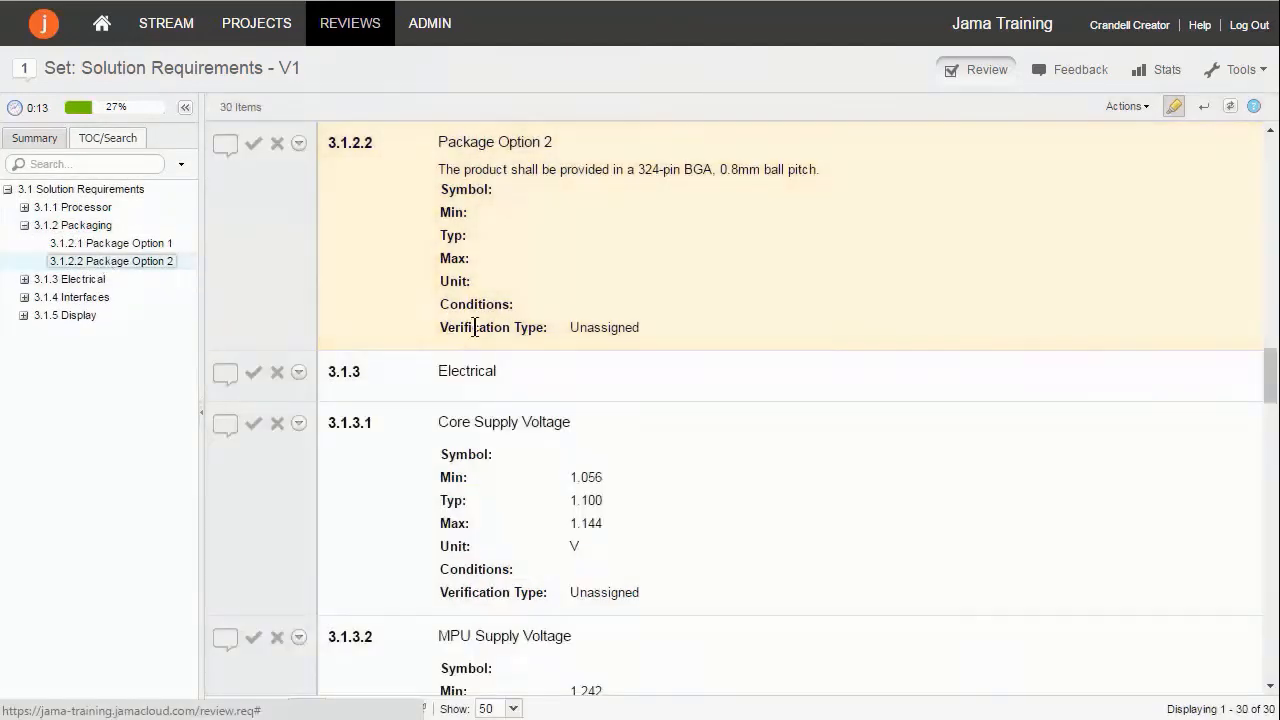
left_click(308, 69)
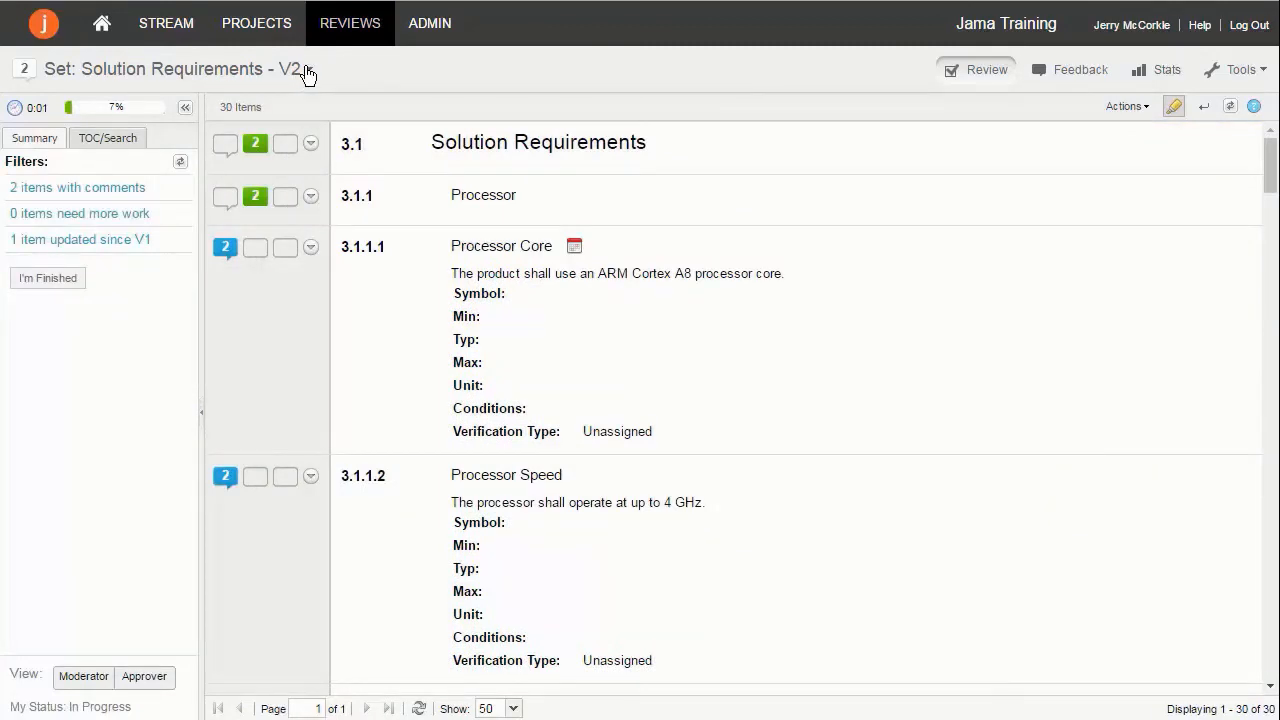
View the V1 revision, then show the V2 review's feedback list.
left_click(310, 69)
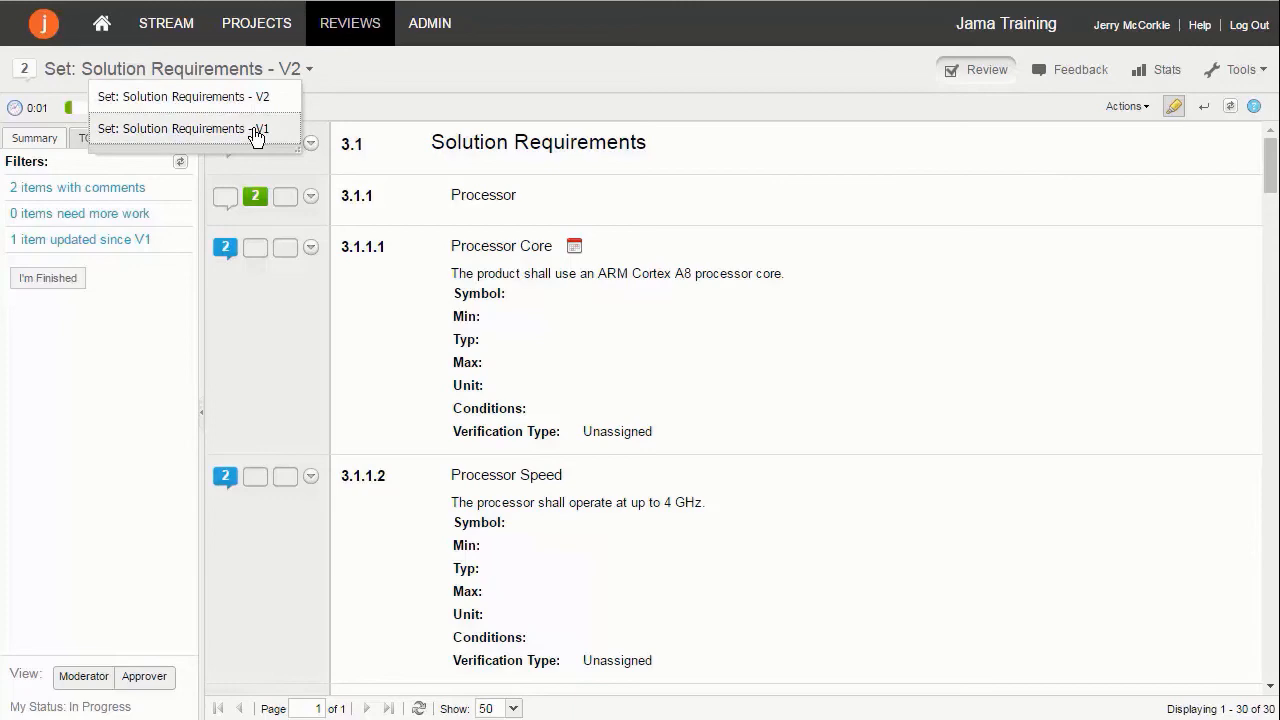
left_click(184, 128)
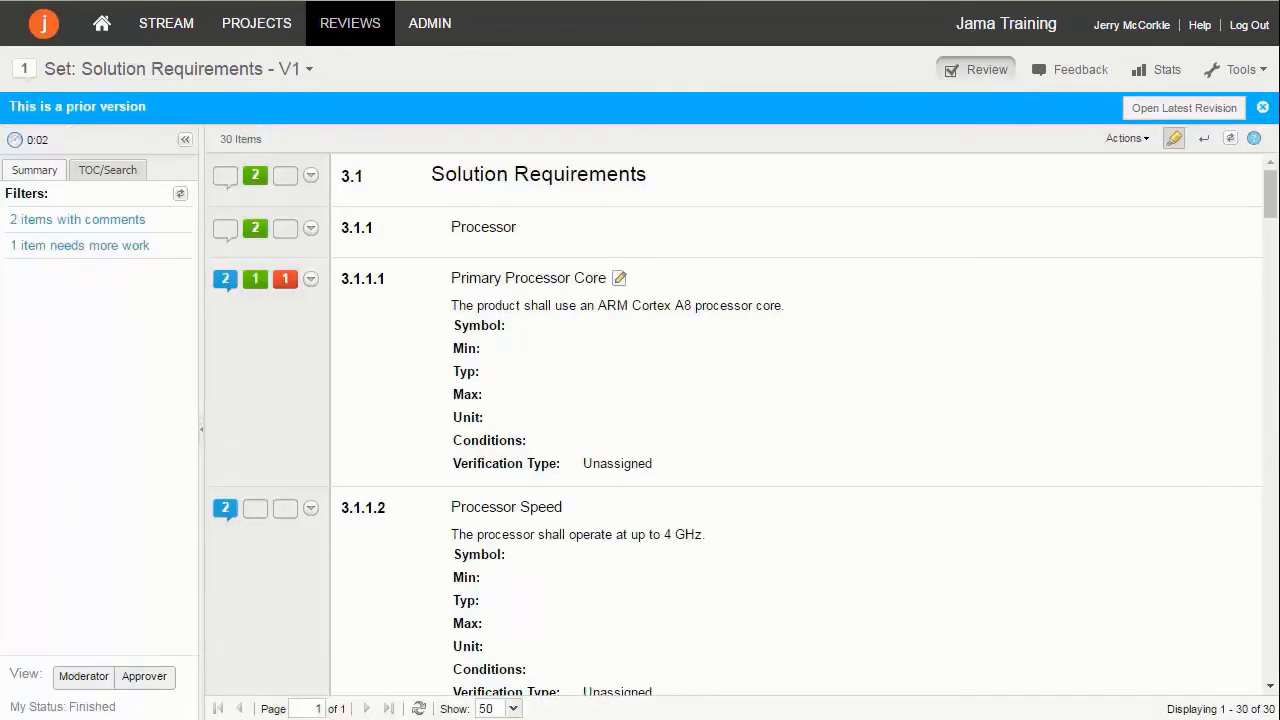
left_click(1184, 107)
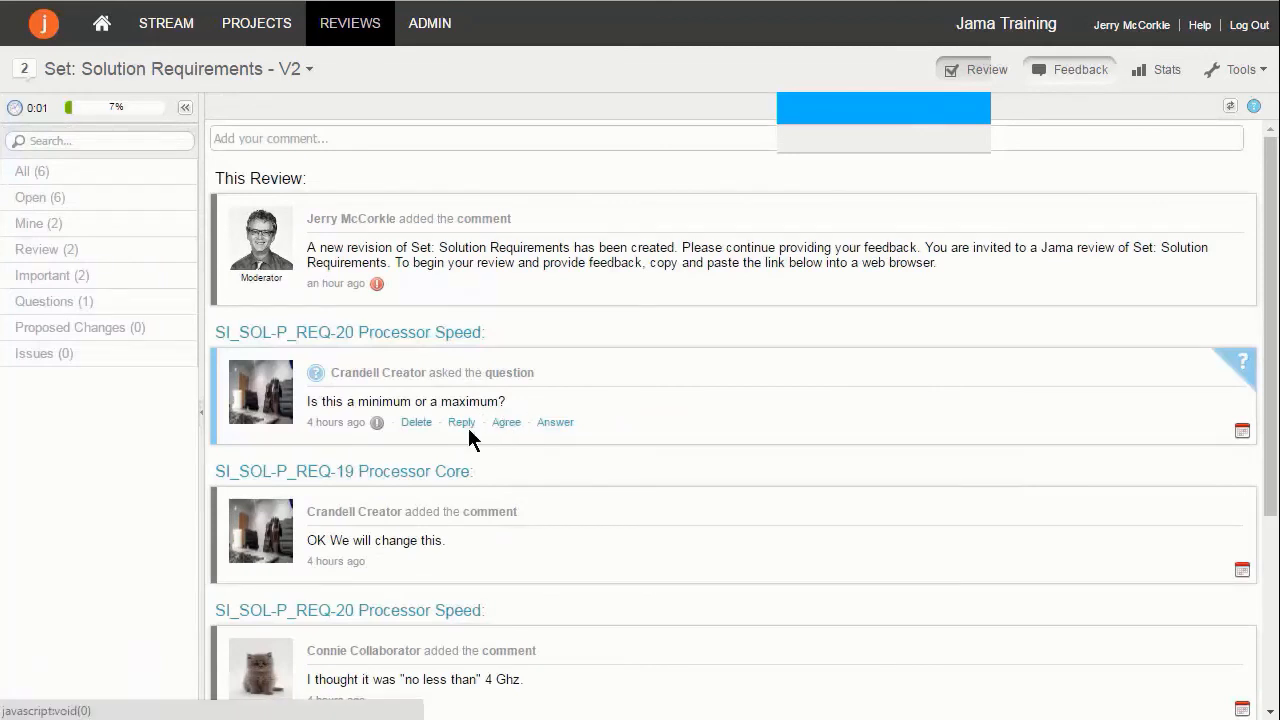
Reply 'This should be a minimum.' to the Processor Speed question, then view review statistics.
left_click(461, 421)
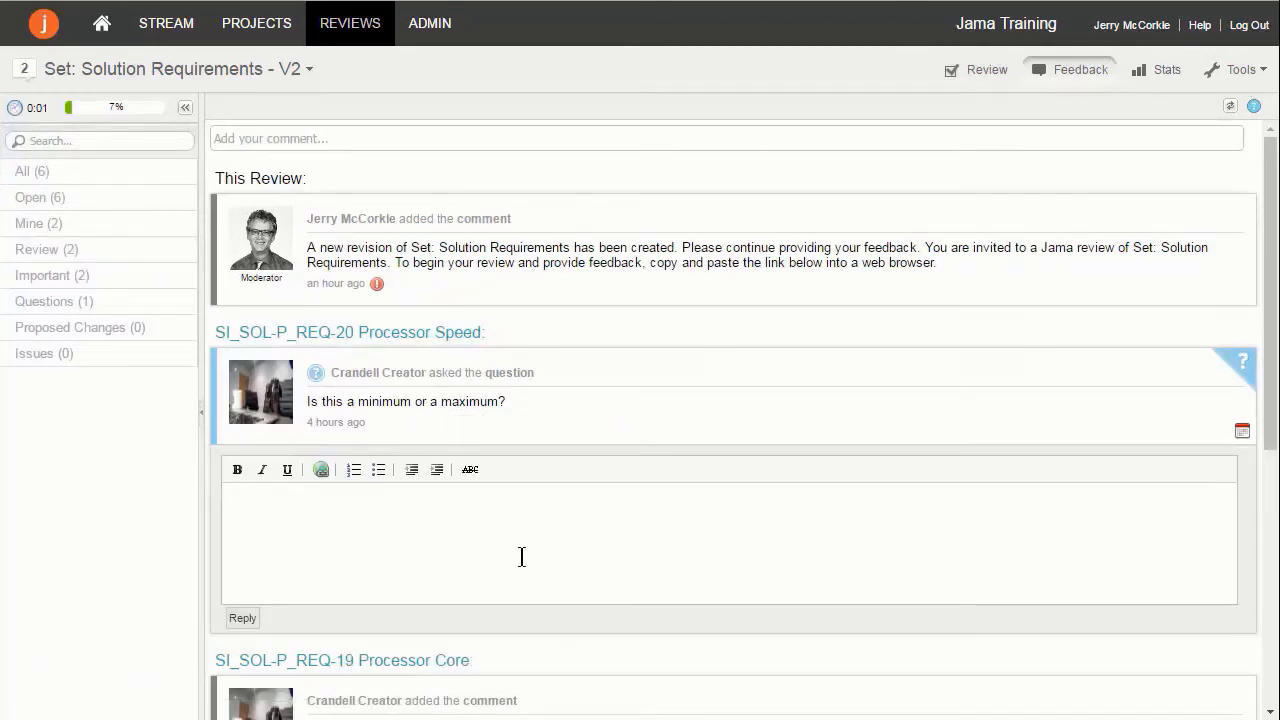
type("This shou")
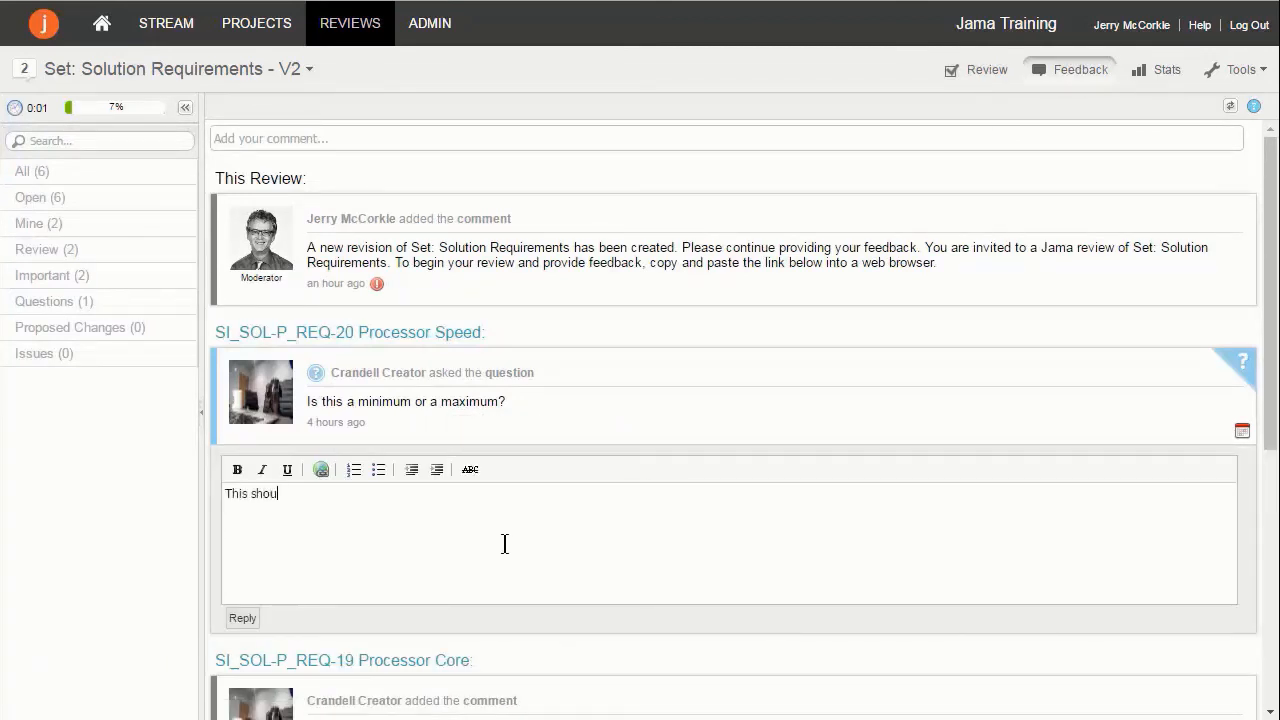
type("ld be a minimum")
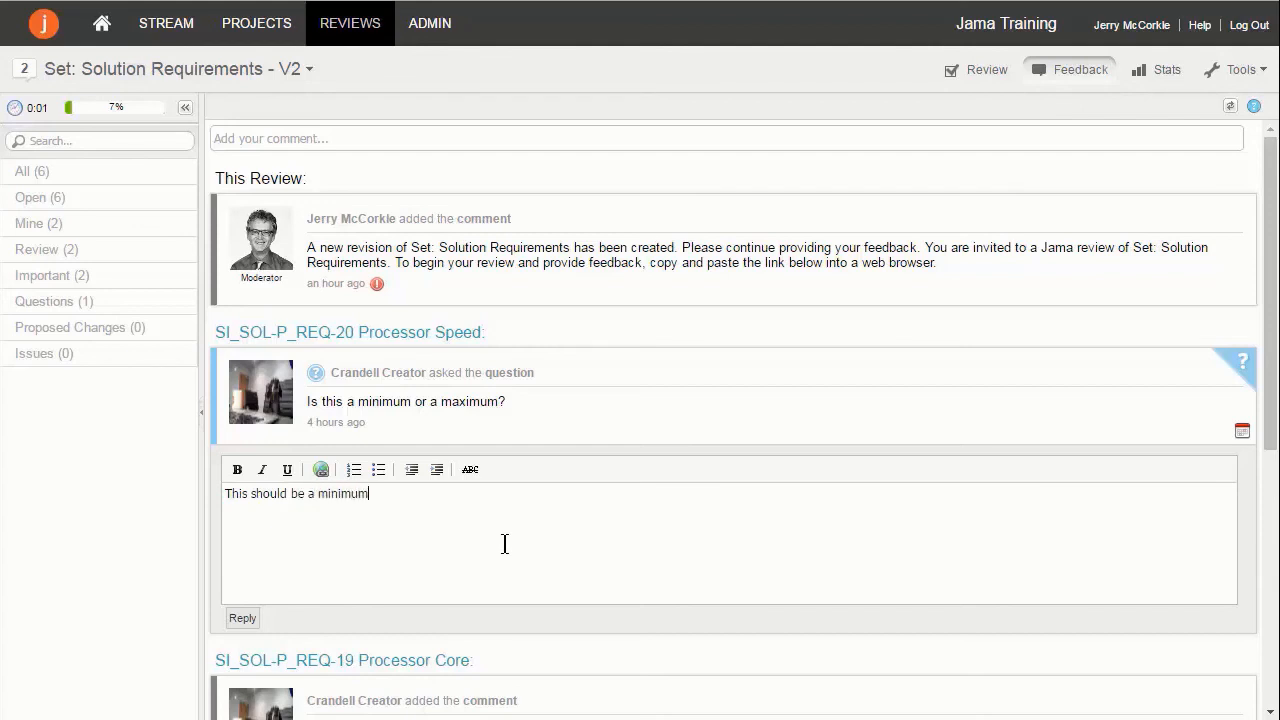
mouse_move(970, 460)
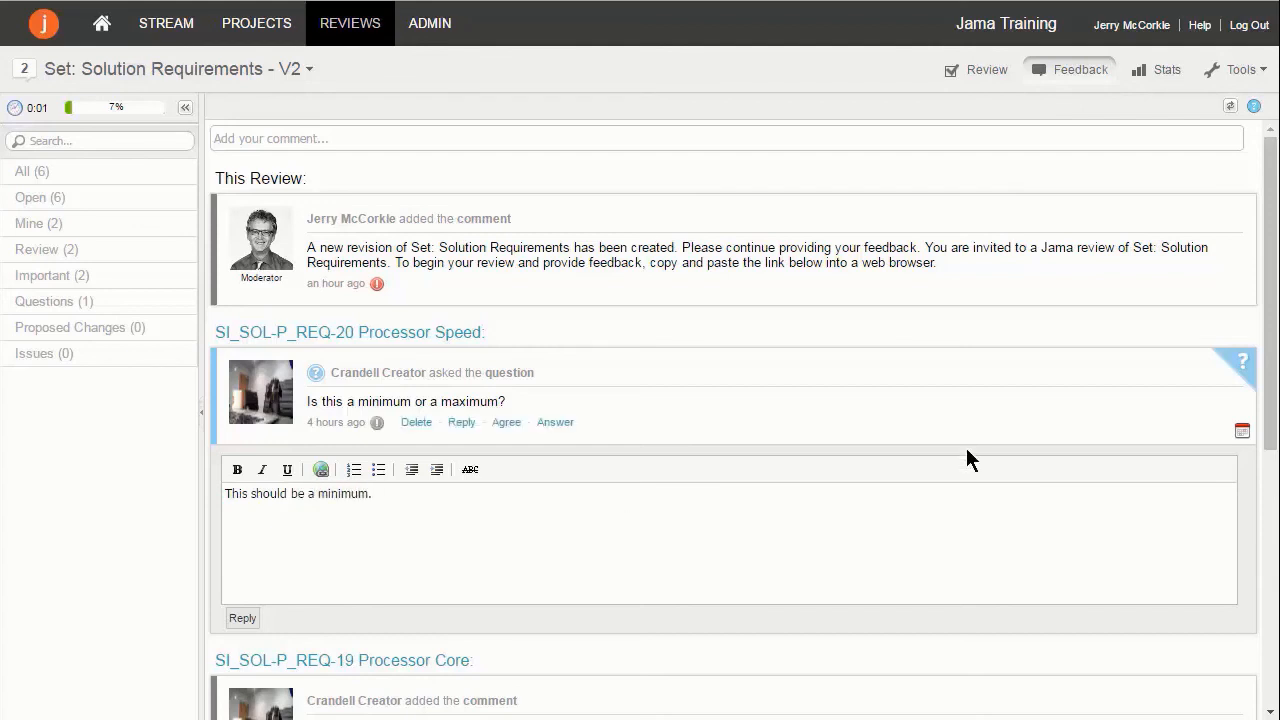
left_click(242, 617)
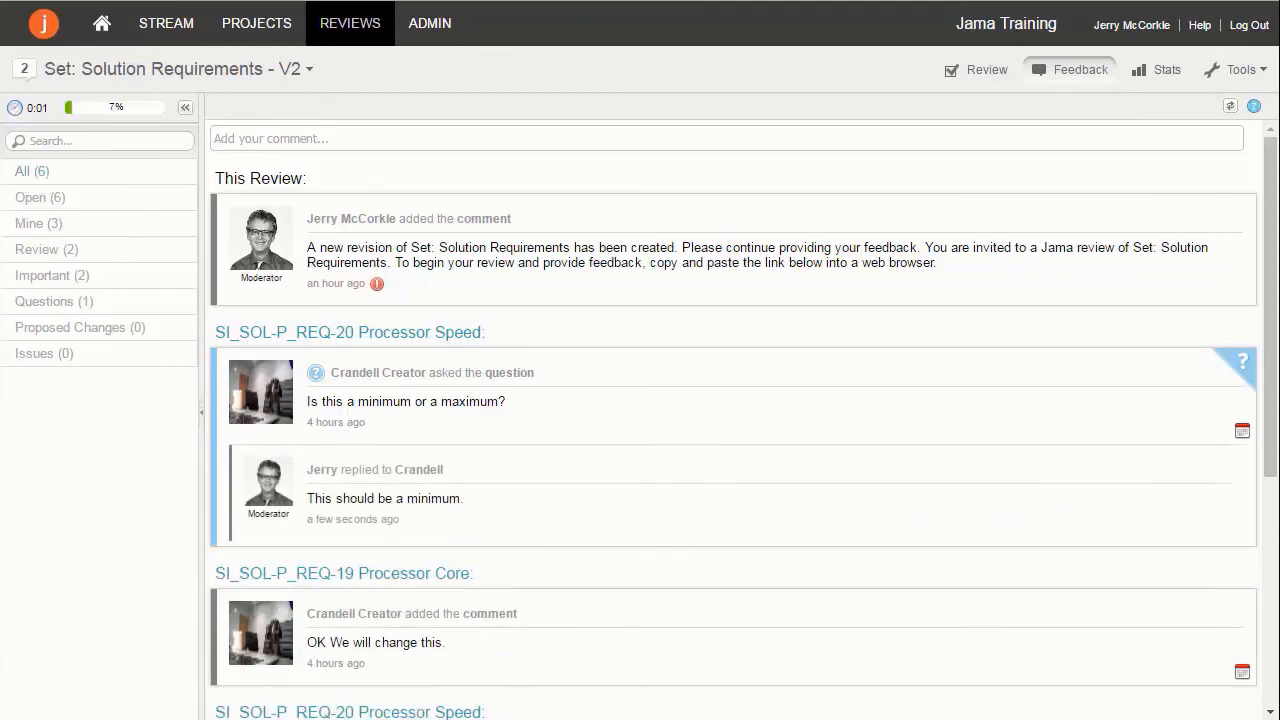
left_click(1156, 70)
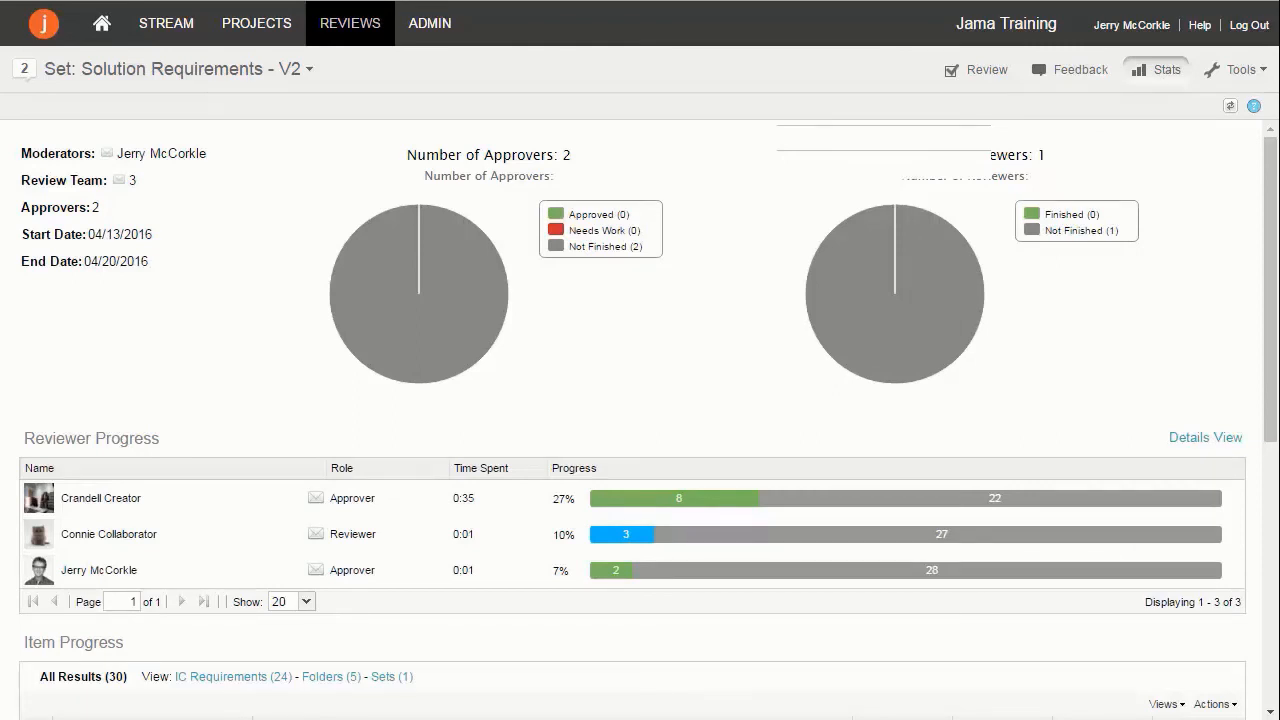
Show the Tools menu with Finish, Edit, Close, Delete Review and Publish New Revision.
left_click(1237, 69)
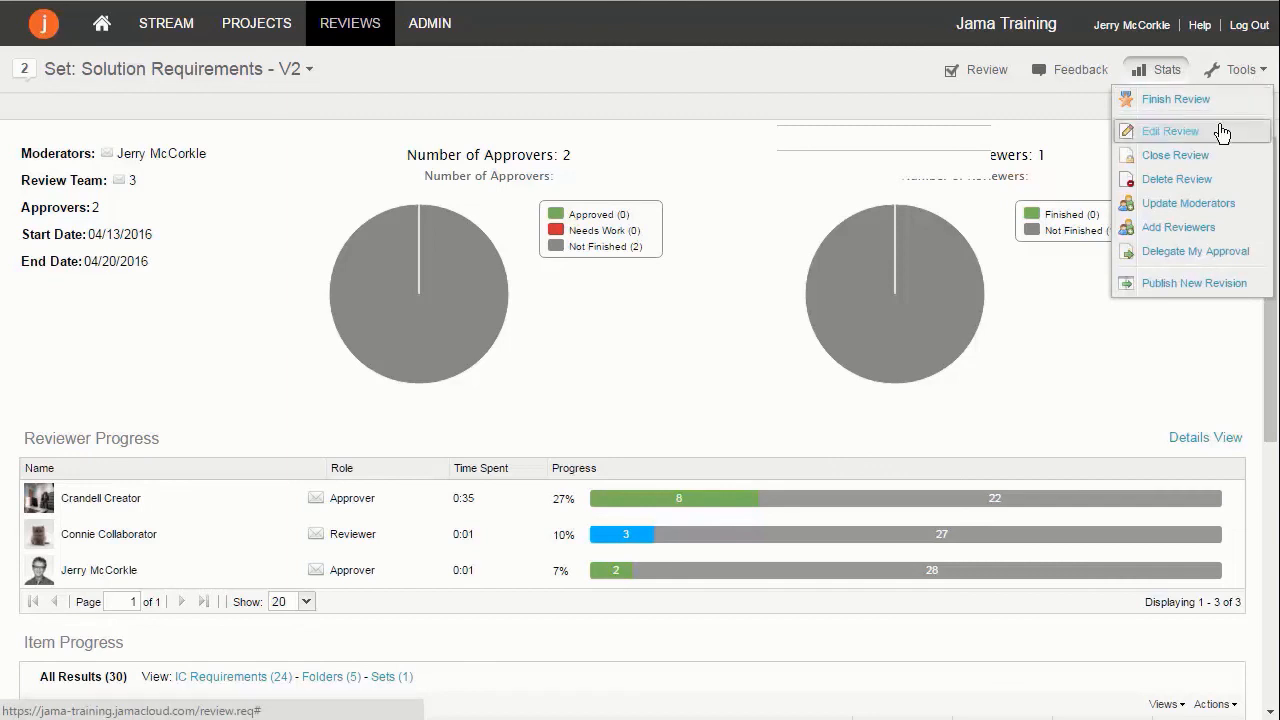
mouse_move(1190, 349)
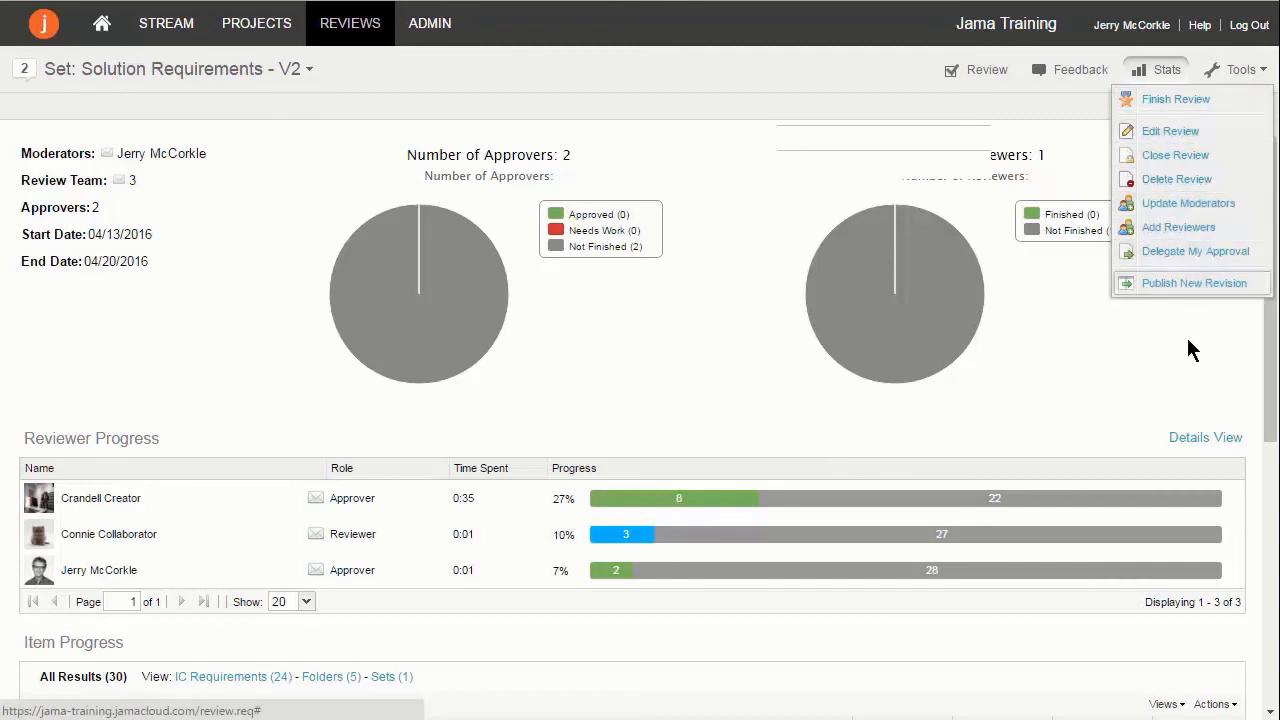